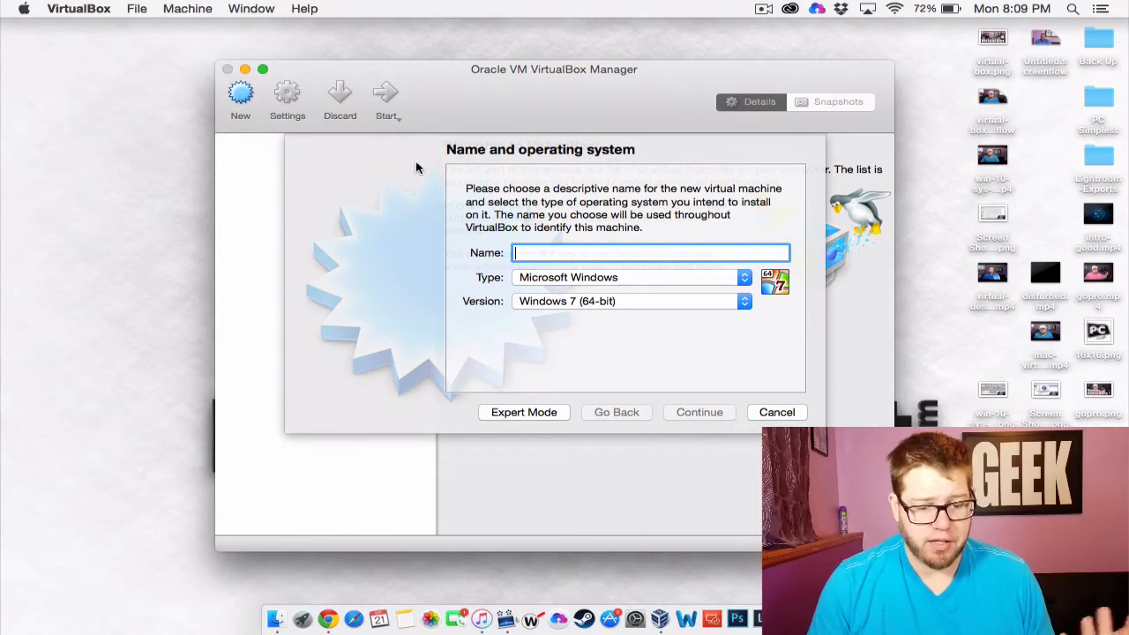
Step: Name the machine Windows 10 as Windows 10 (64-bit) and set memory to about 4566 MB
{"action": "type", "text": "Windows 10"}
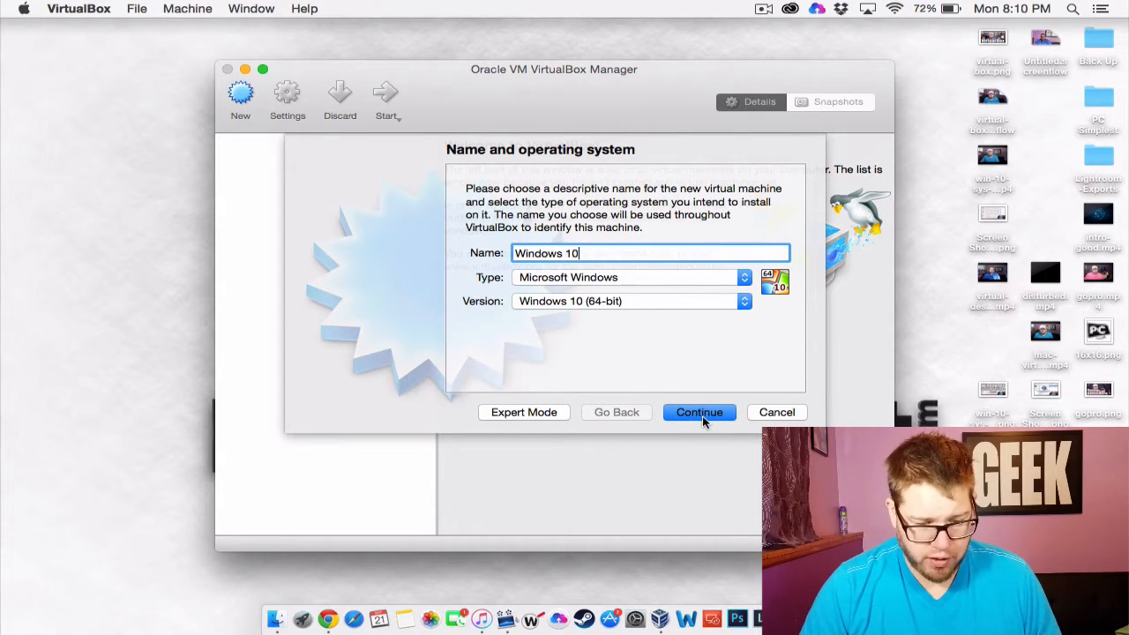
{"action": "left_click", "coordinate": [699, 413]}
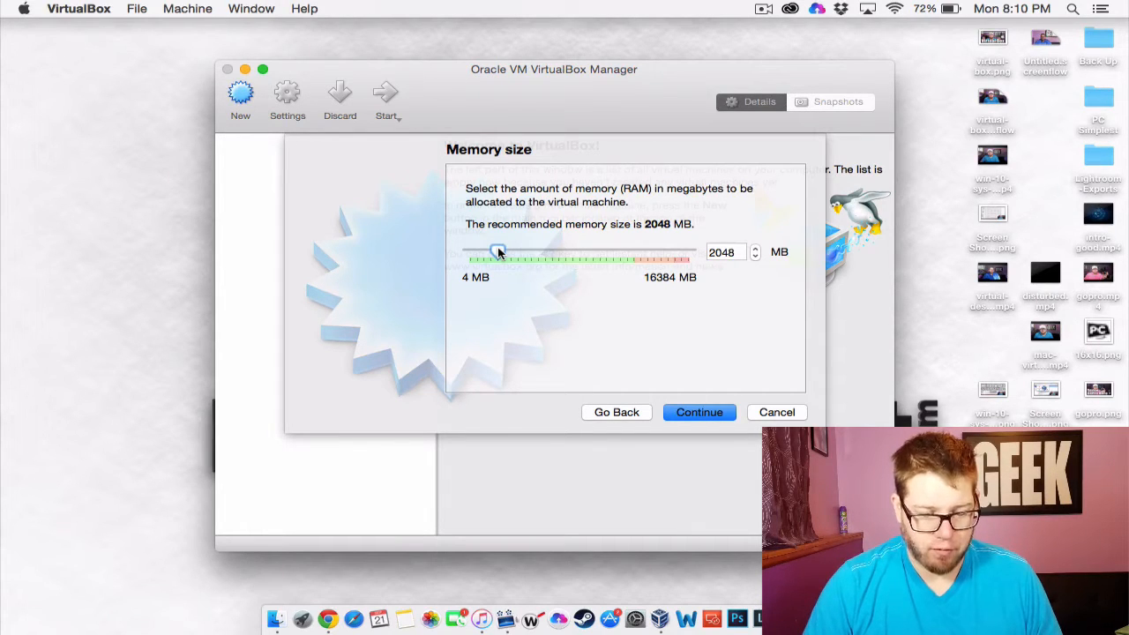
{"action": "left_click_drag", "start_coordinate": [498, 250], "coordinate": [516, 251]}
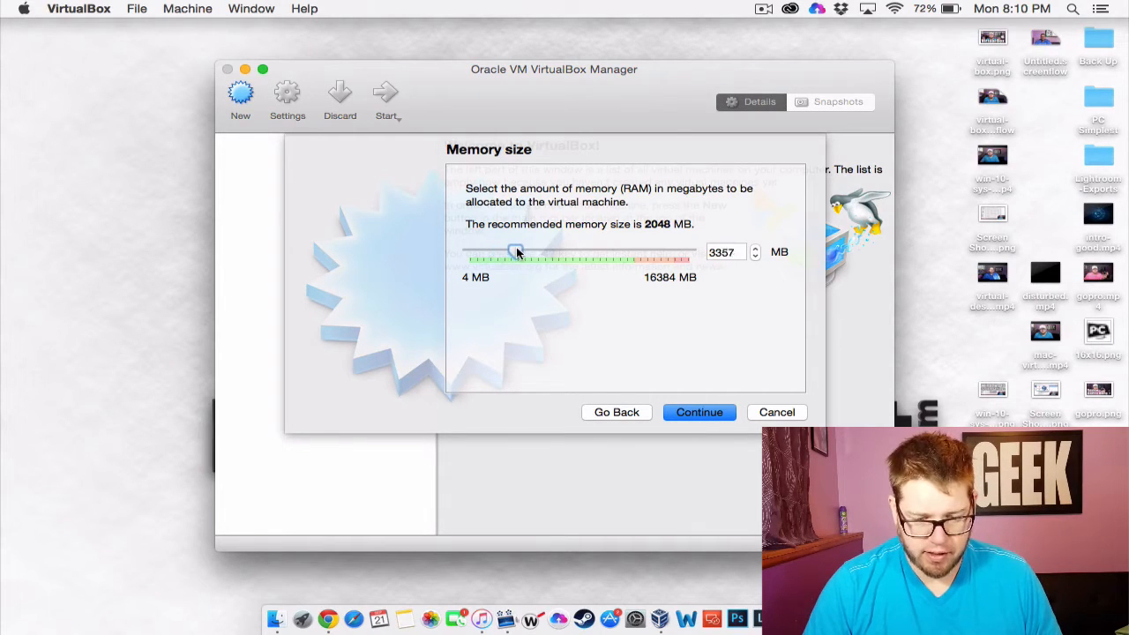
{"action": "left_click_drag", "start_coordinate": [515, 251], "coordinate": [531, 250]}
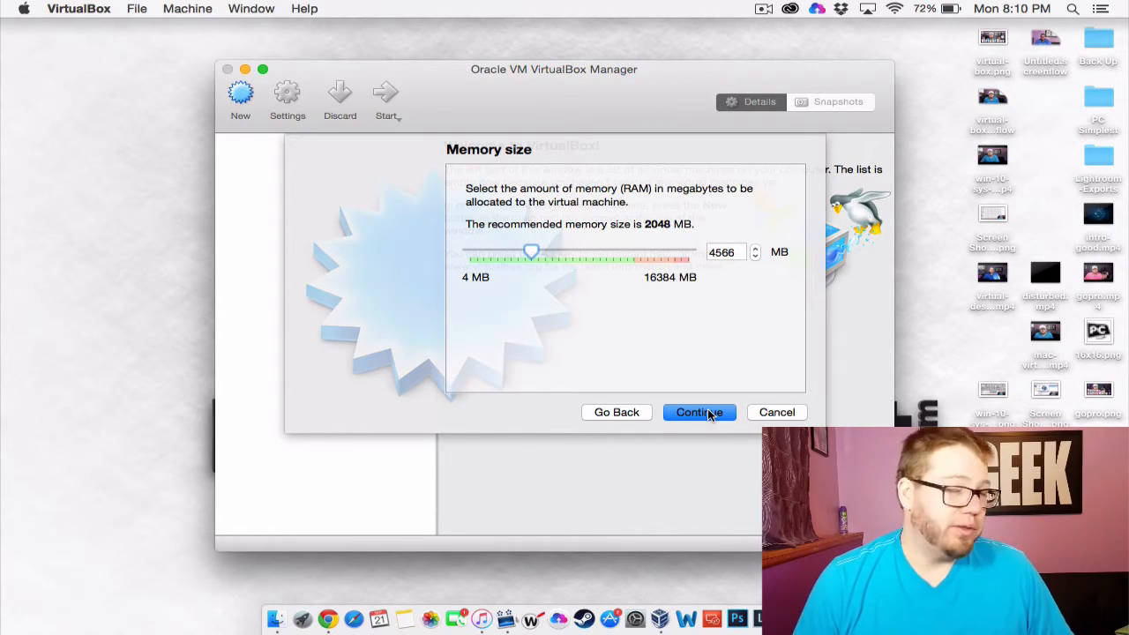
Step: Create a new virtual hard disk now, keeping VDI type and dynamic allocation
{"action": "left_click", "coordinate": [699, 413]}
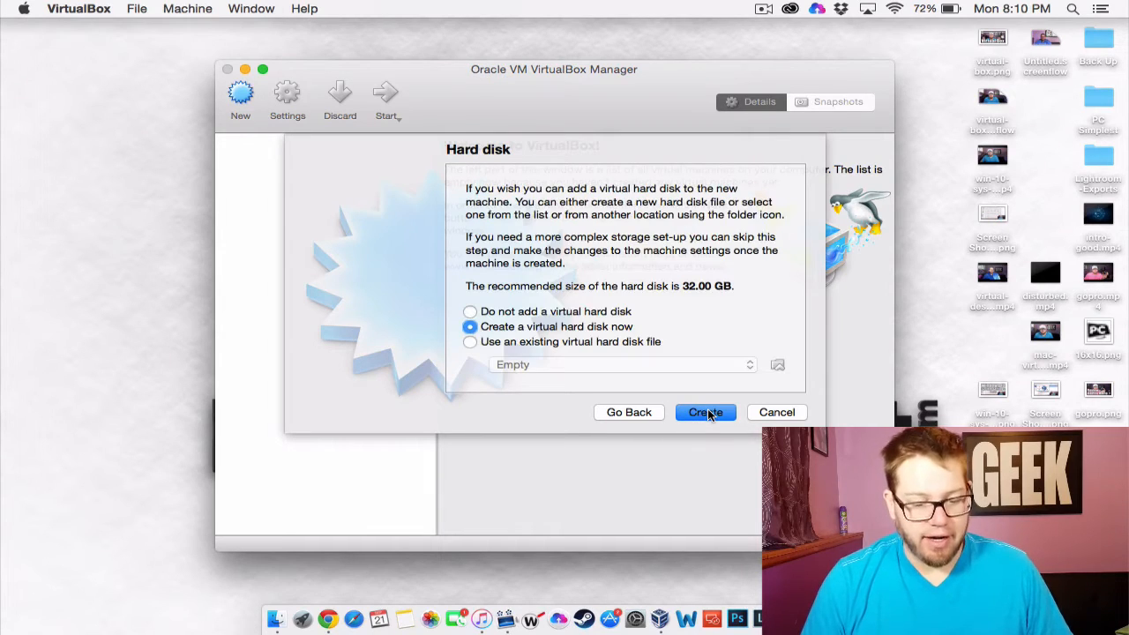
{"action": "mouse_move", "coordinate": [698, 404]}
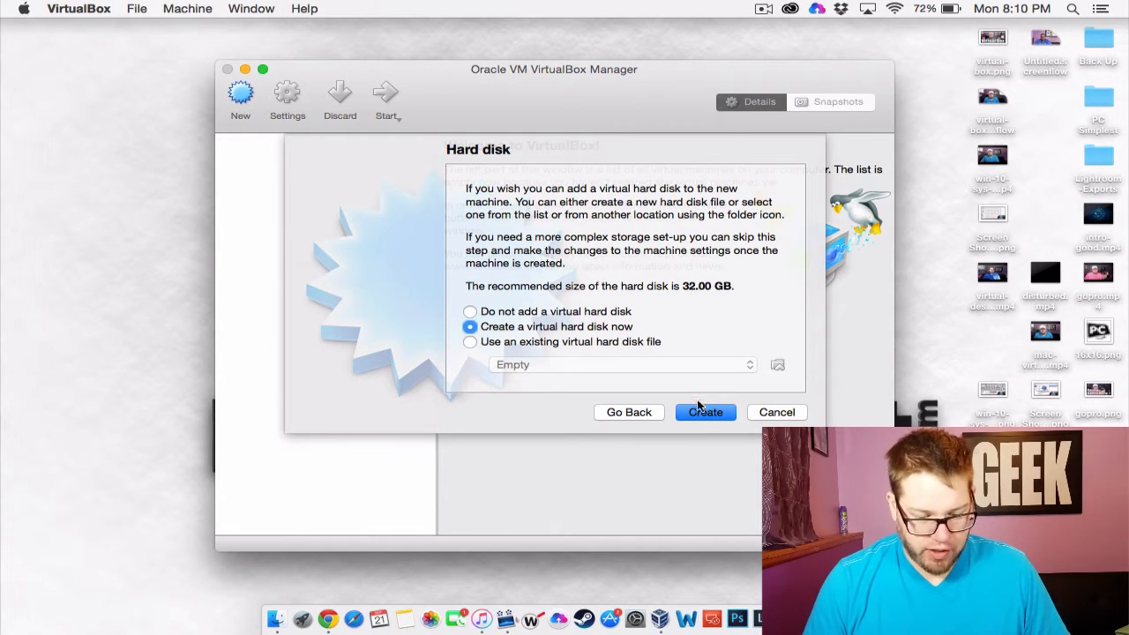
{"action": "left_click", "coordinate": [706, 413]}
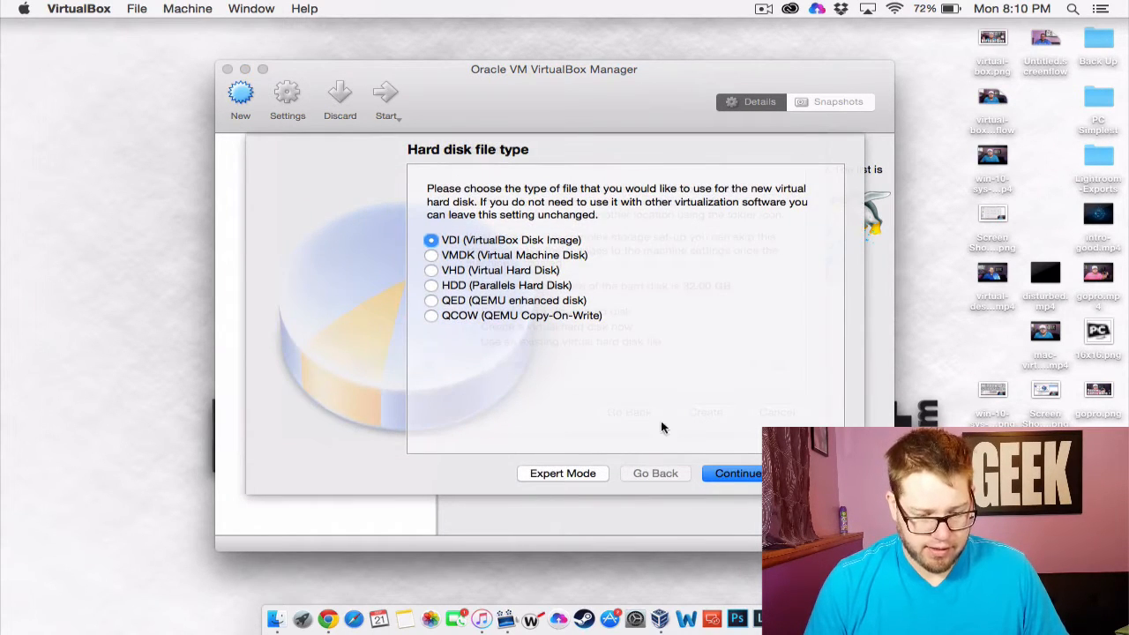
{"action": "left_click", "coordinate": [736, 473]}
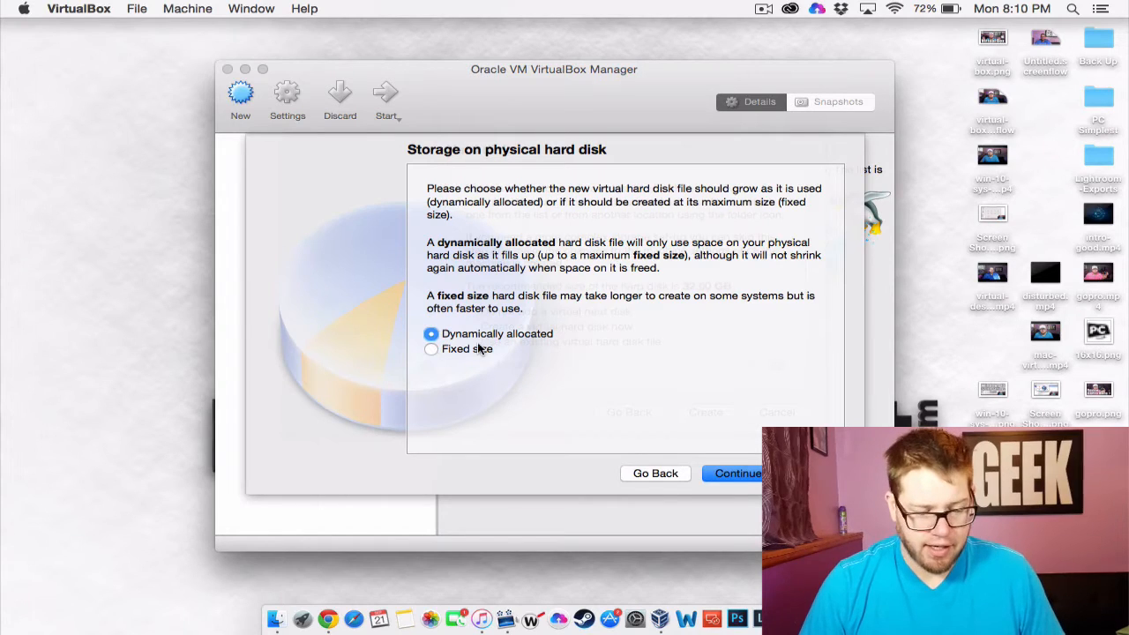
{"action": "left_click", "coordinate": [736, 473]}
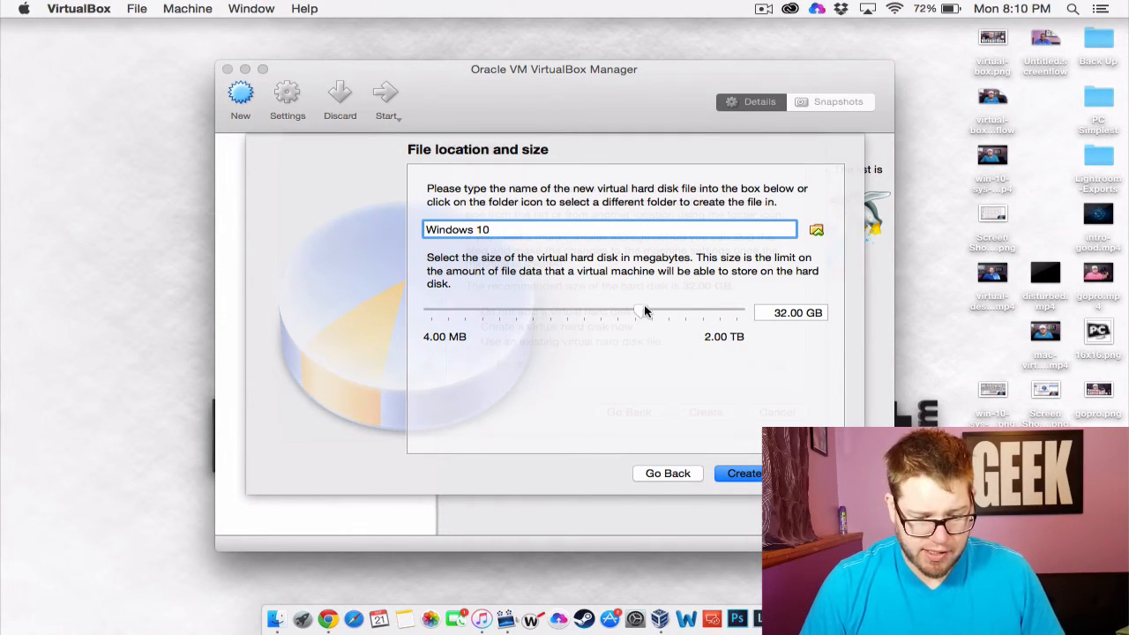
Step: Set the virtual disk size to about 30 GB
{"action": "left_click_drag", "start_coordinate": [639, 310], "coordinate": [633, 310]}
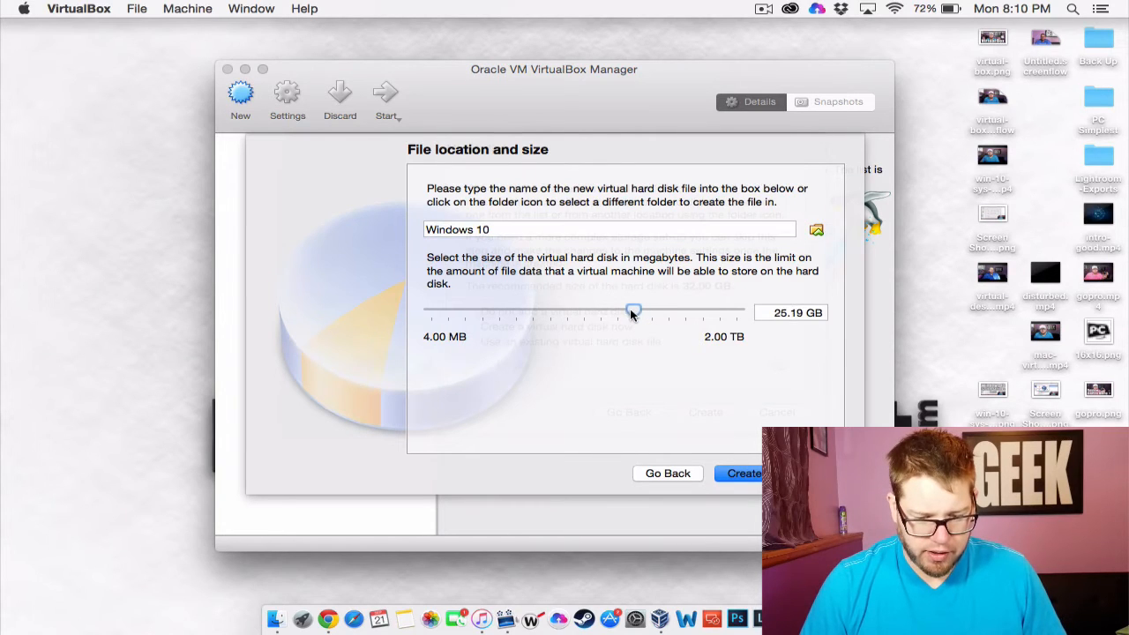
{"action": "left_click_drag", "start_coordinate": [631, 311], "coordinate": [639, 310]}
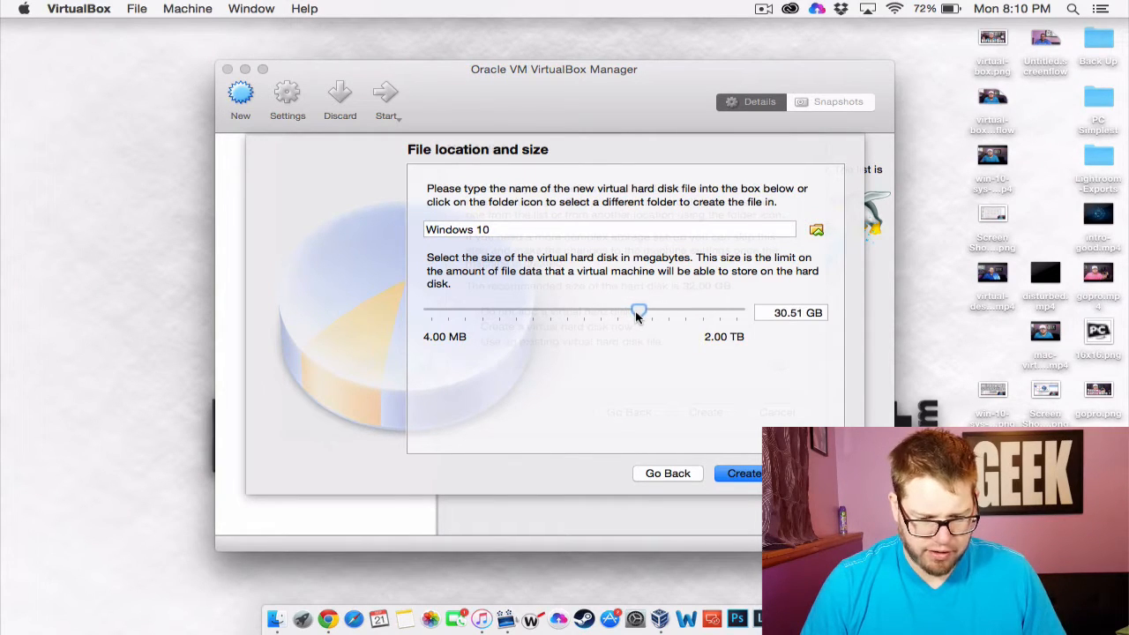
{"action": "left_click", "coordinate": [791, 312]}
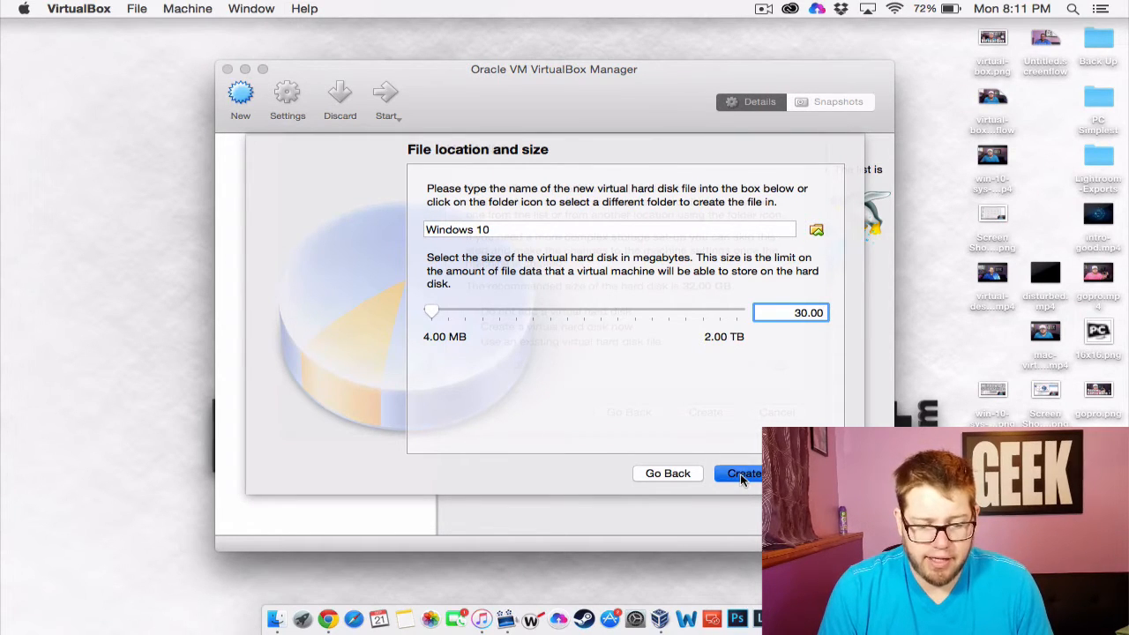
Step: Create the Windows 10.vdi disk, finishing the powered-off Windows 10 machine
{"action": "left_click", "coordinate": [741, 473]}
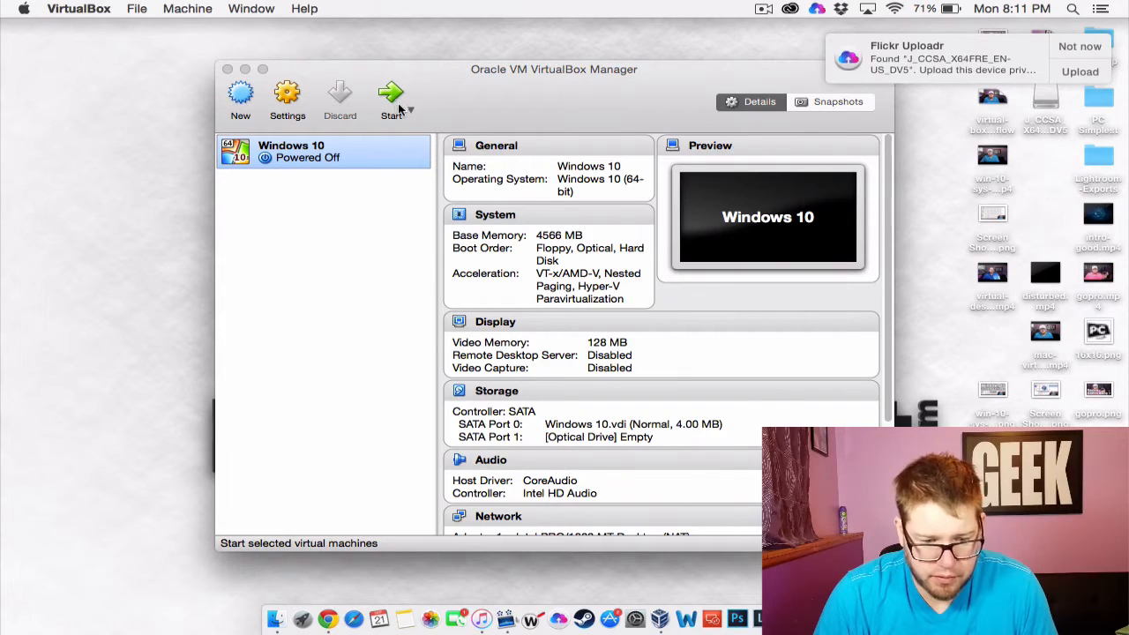
{"action": "mouse_move", "coordinate": [399, 106]}
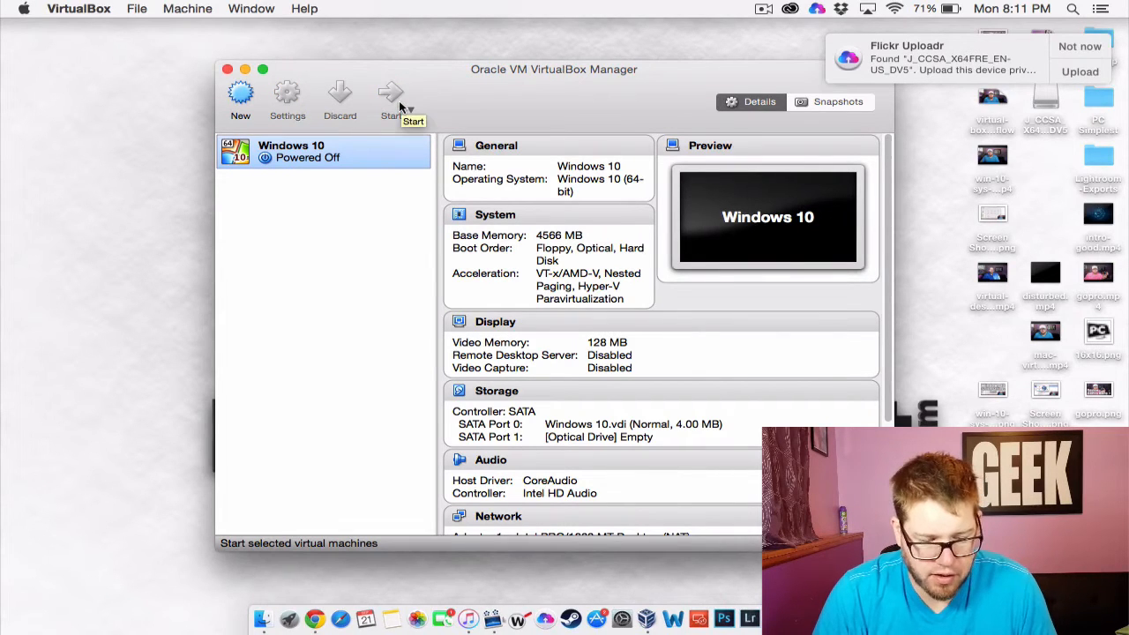
Step: Start the Windows 10 machine and choose the en_windows_10_multiple_editions_x64_dvd image as startup disk
{"action": "left_click", "coordinate": [390, 92]}
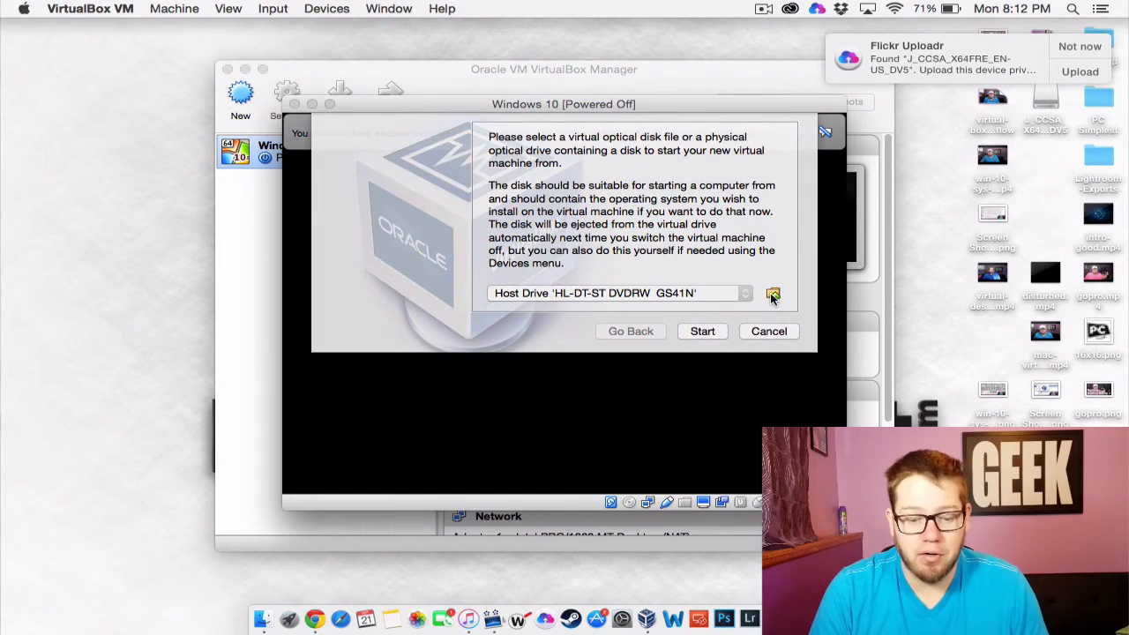
{"action": "mouse_move", "coordinate": [773, 300]}
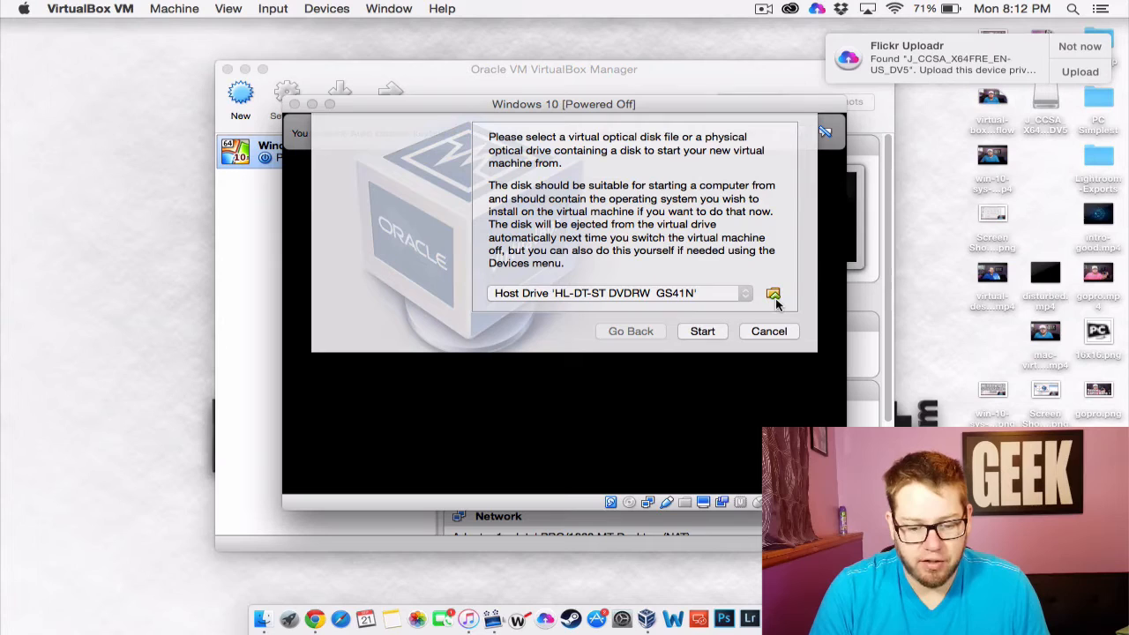
{"action": "left_click", "coordinate": [773, 293]}
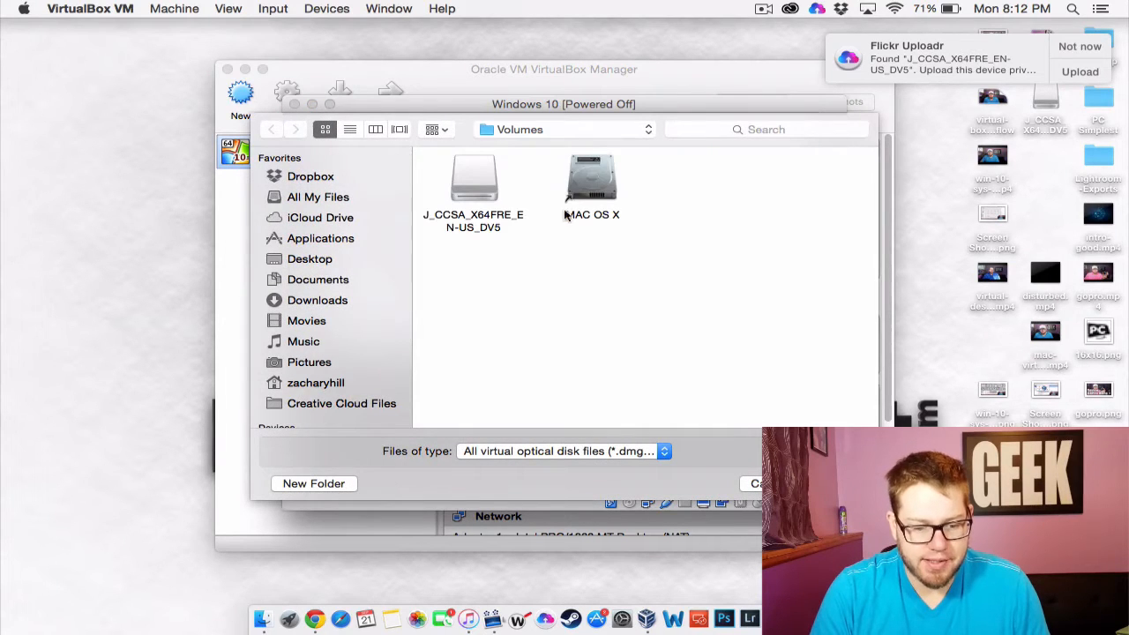
{"action": "left_click", "coordinate": [472, 180]}
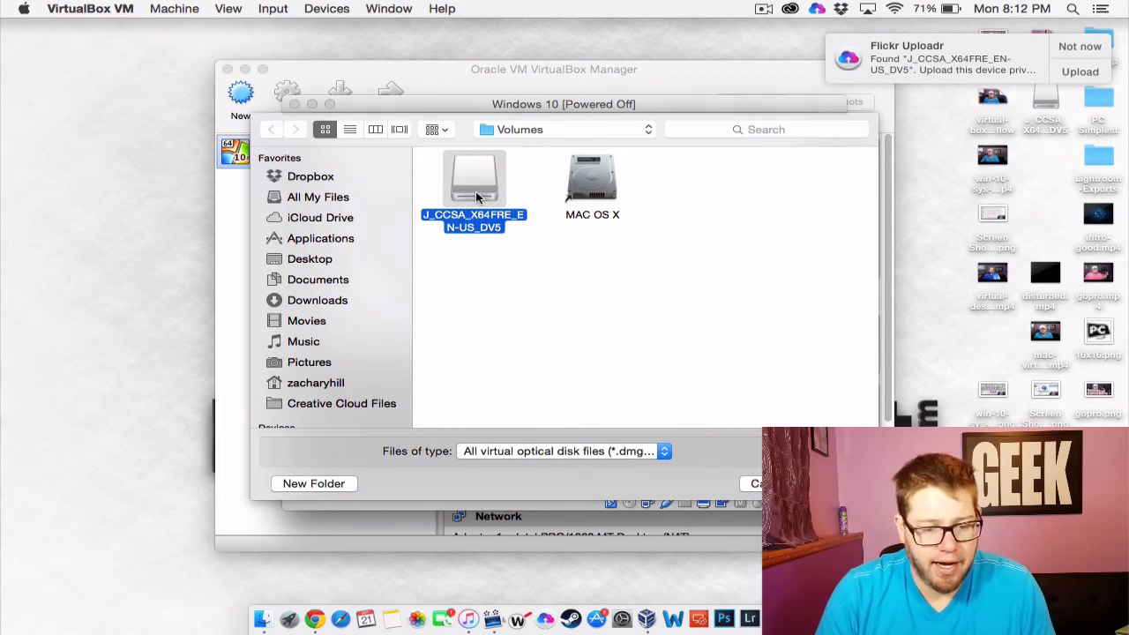
{"action": "double_click", "coordinate": [475, 180]}
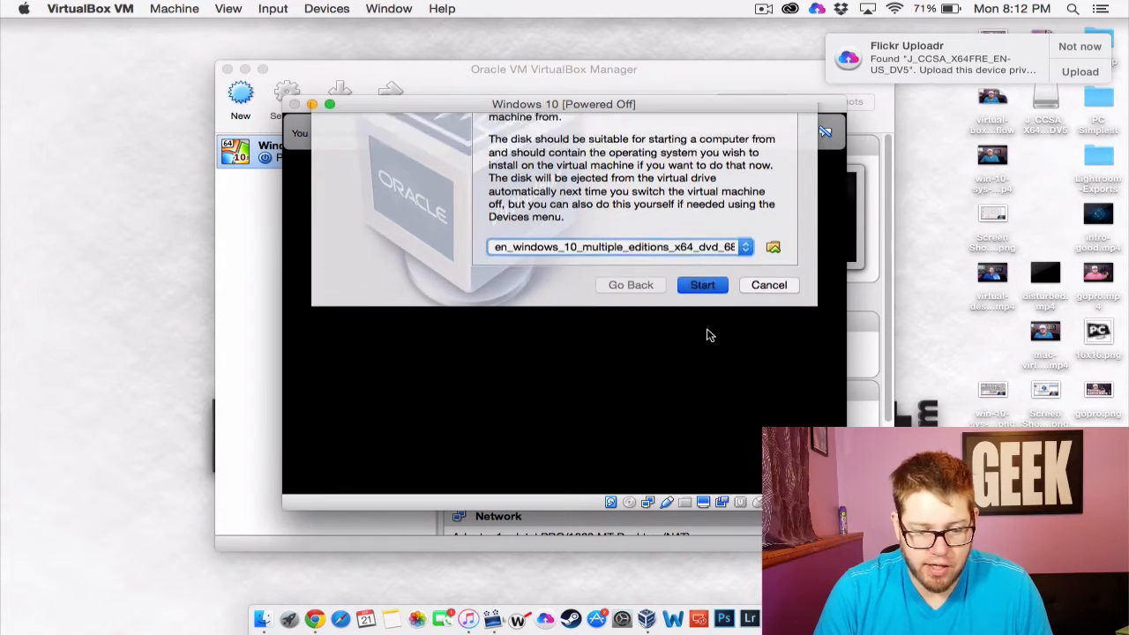
Step: Boot the machine from the chosen disc and dismiss the keyboard auto-capture notice
{"action": "left_click", "coordinate": [702, 284]}
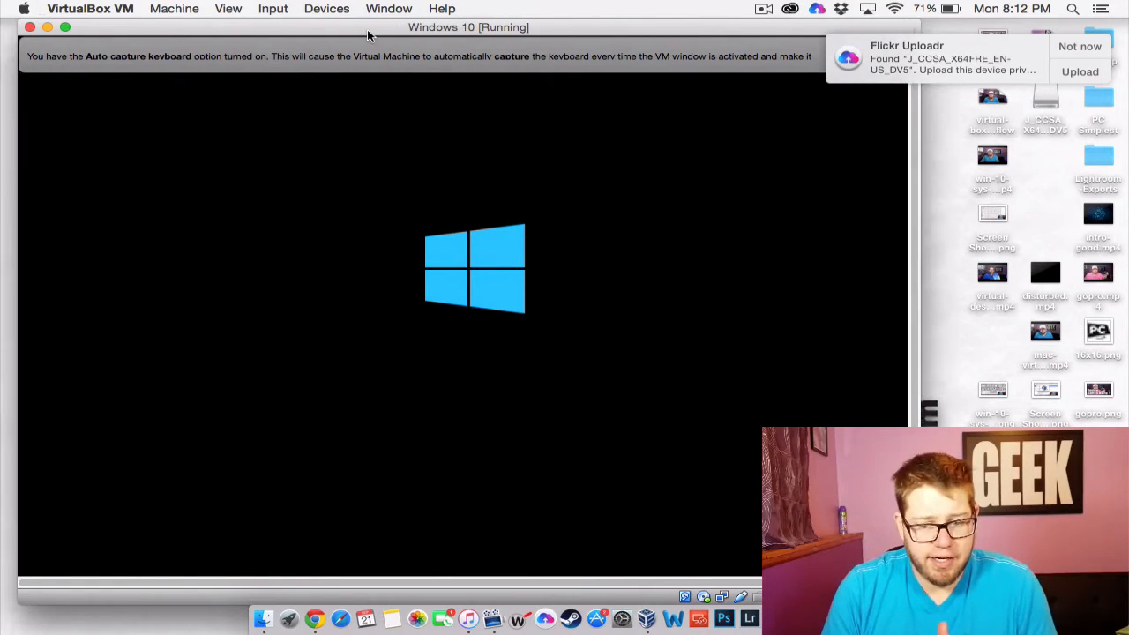
{"action": "left_click", "coordinate": [1080, 44]}
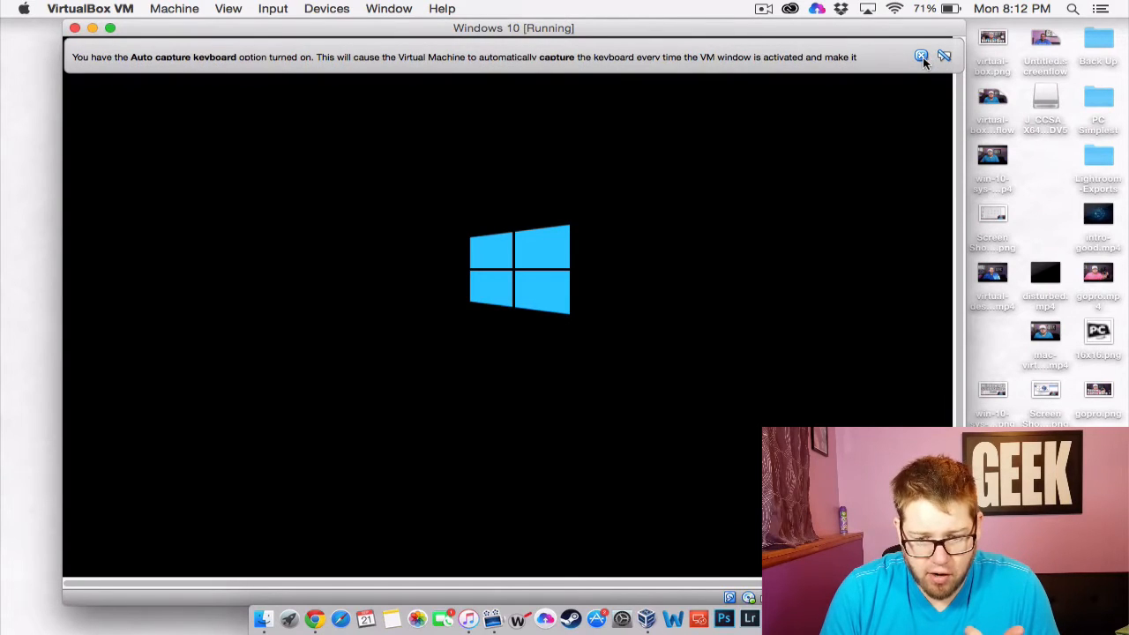
{"action": "left_click", "coordinate": [921, 56]}
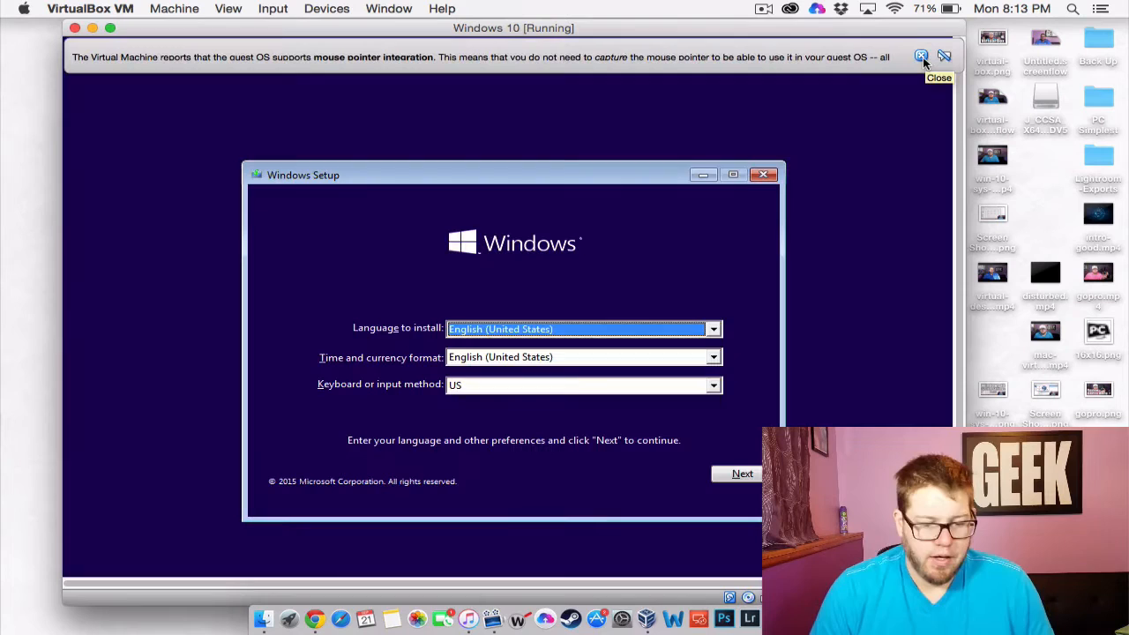
{"action": "mouse_move", "coordinate": [890, 76]}
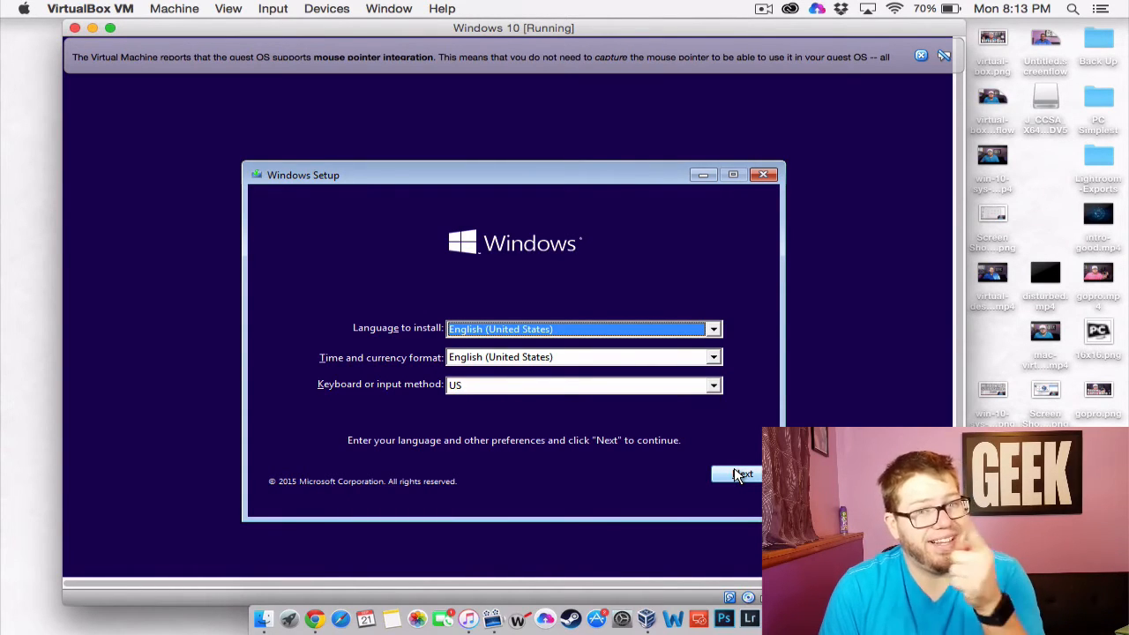
Step: Accept the default language settings, begin installing Windows and skip the product key
{"action": "left_click", "coordinate": [741, 473]}
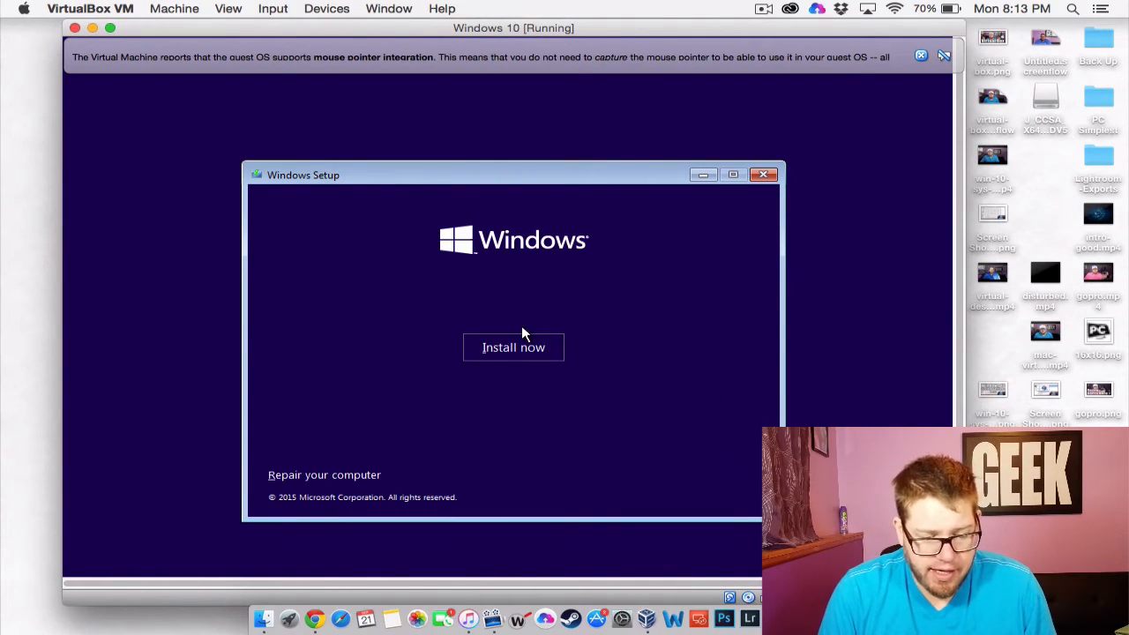
{"action": "left_click", "coordinate": [513, 347]}
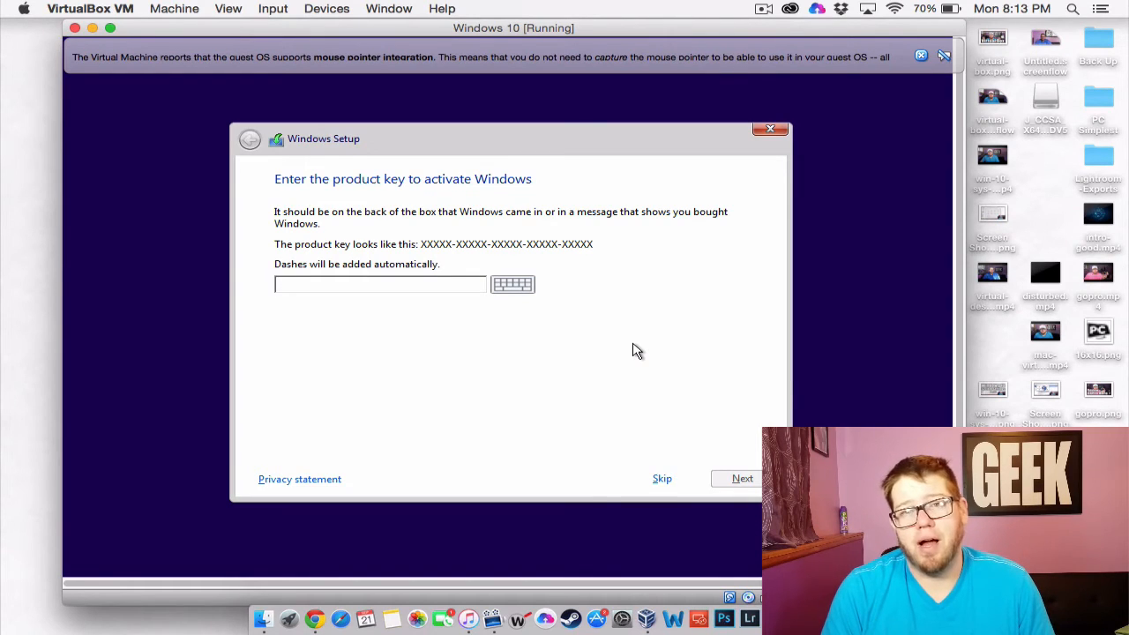
{"action": "left_click", "coordinate": [382, 284]}
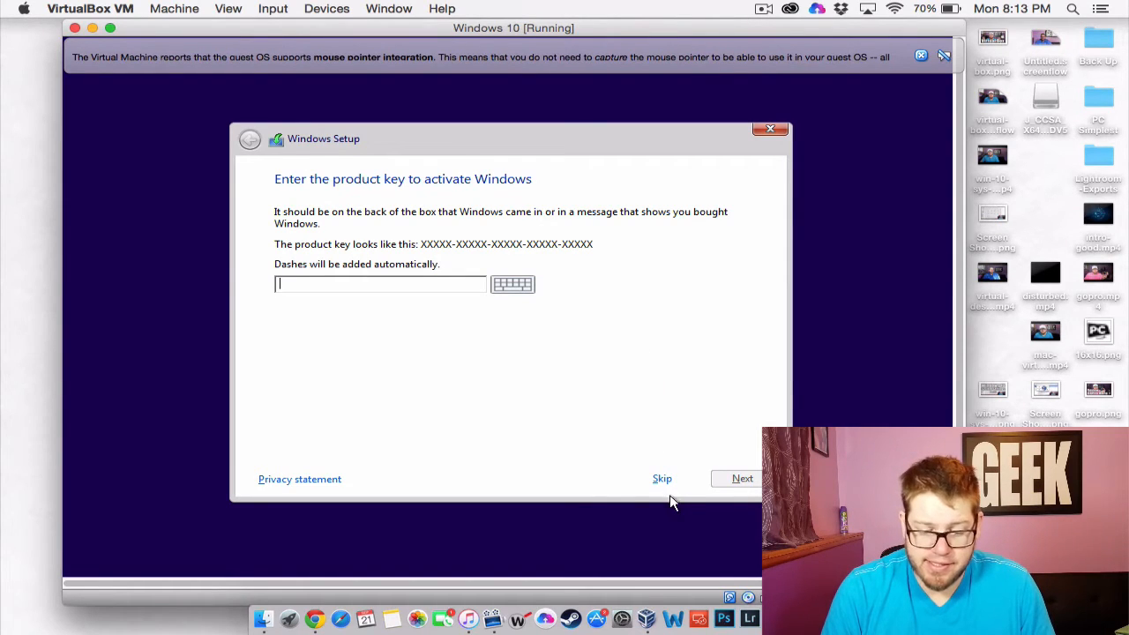
{"action": "left_click", "coordinate": [662, 478]}
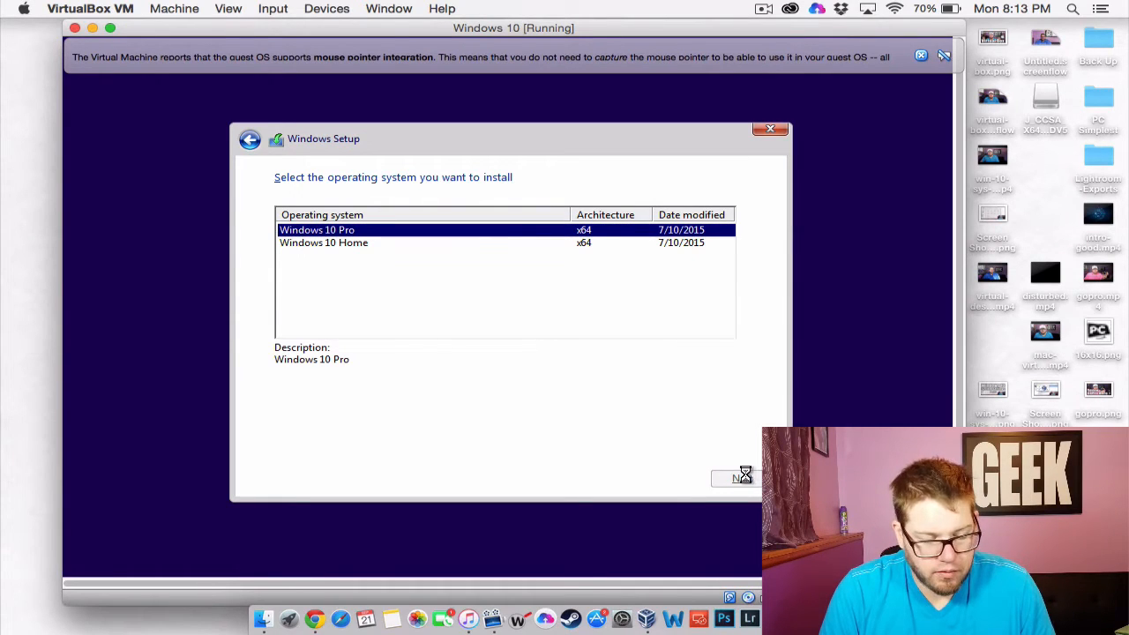
Step: Continue with Windows 10 Pro and accept the license terms
{"action": "left_click", "coordinate": [743, 476]}
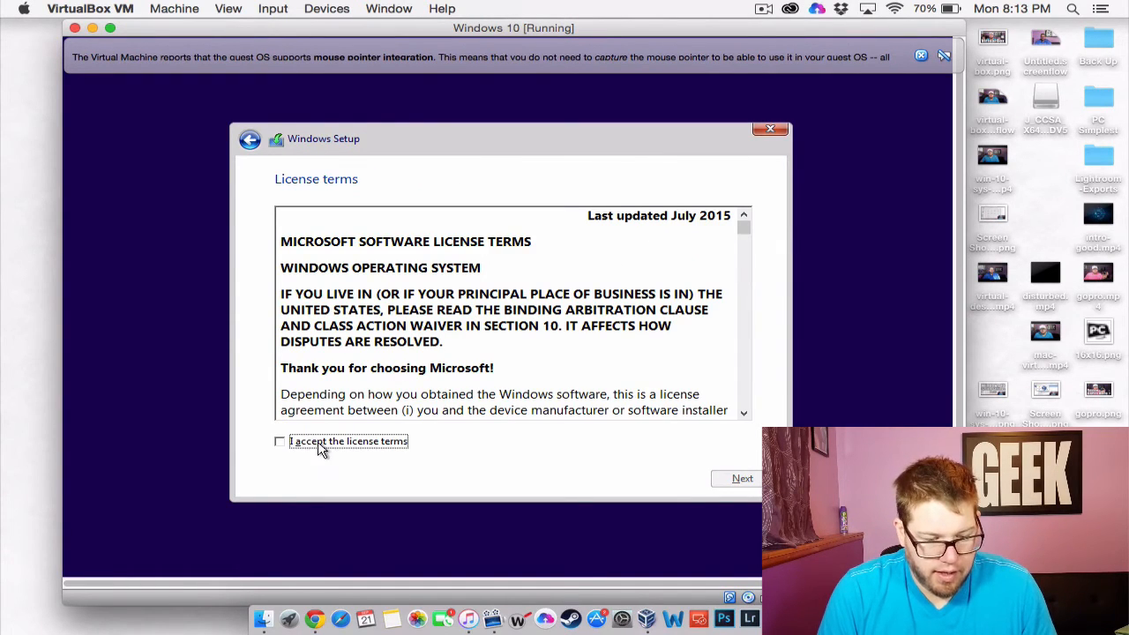
{"action": "left_click", "coordinate": [742, 478]}
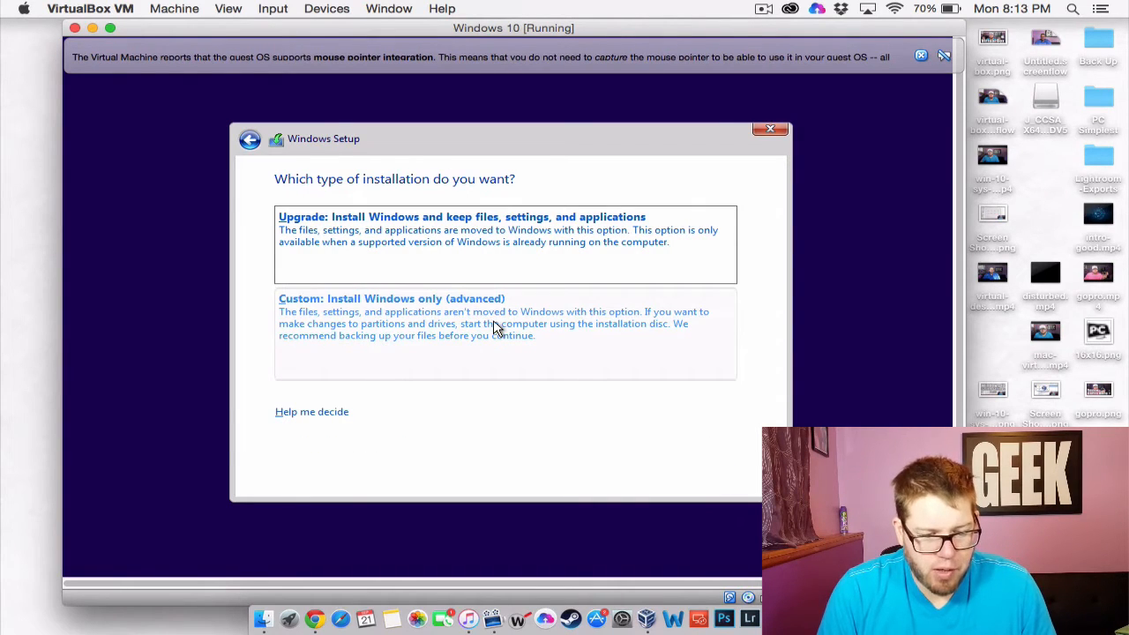
Step: Choose a custom Windows-only install onto the 32 GB unallocated Drive 0
{"action": "left_click", "coordinate": [392, 298]}
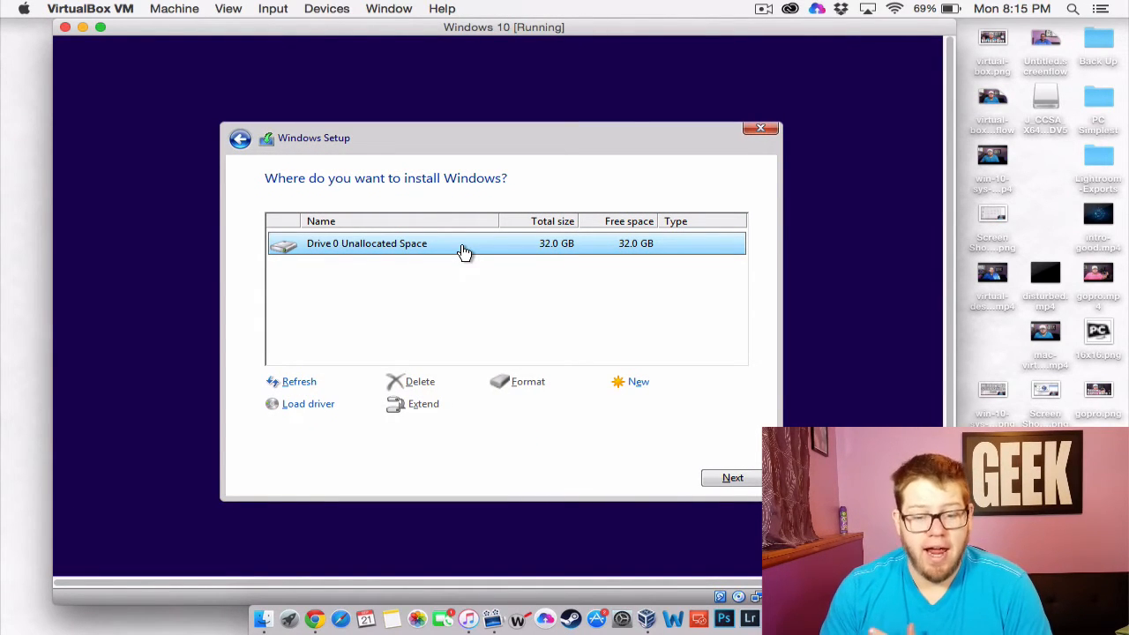
{"action": "left_click", "coordinate": [732, 477]}
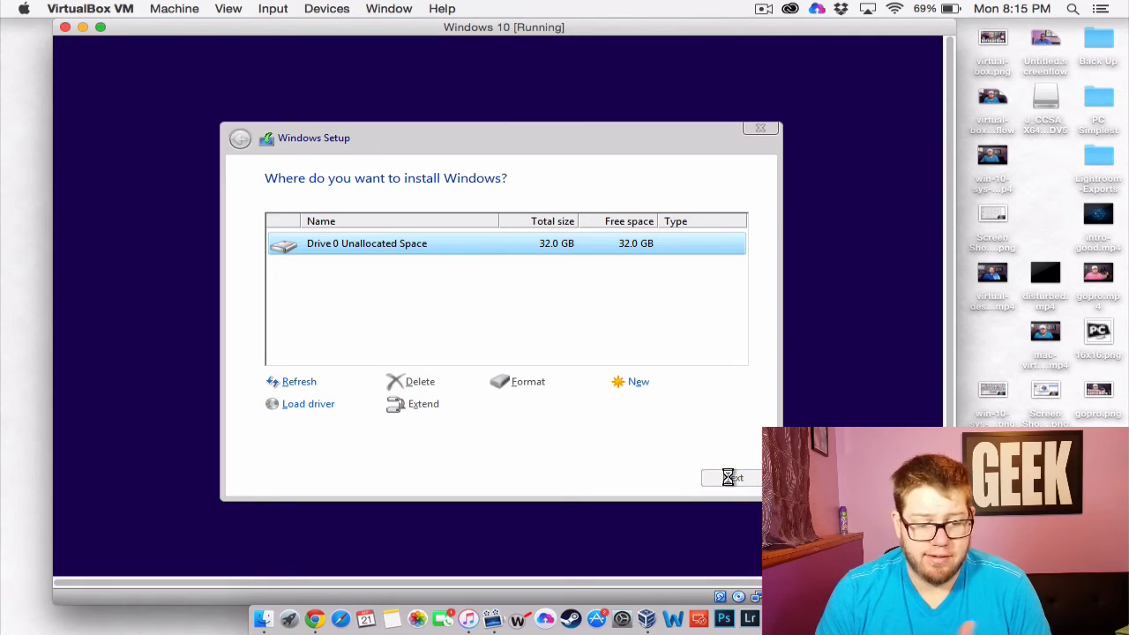
{"action": "left_click", "coordinate": [727, 477]}
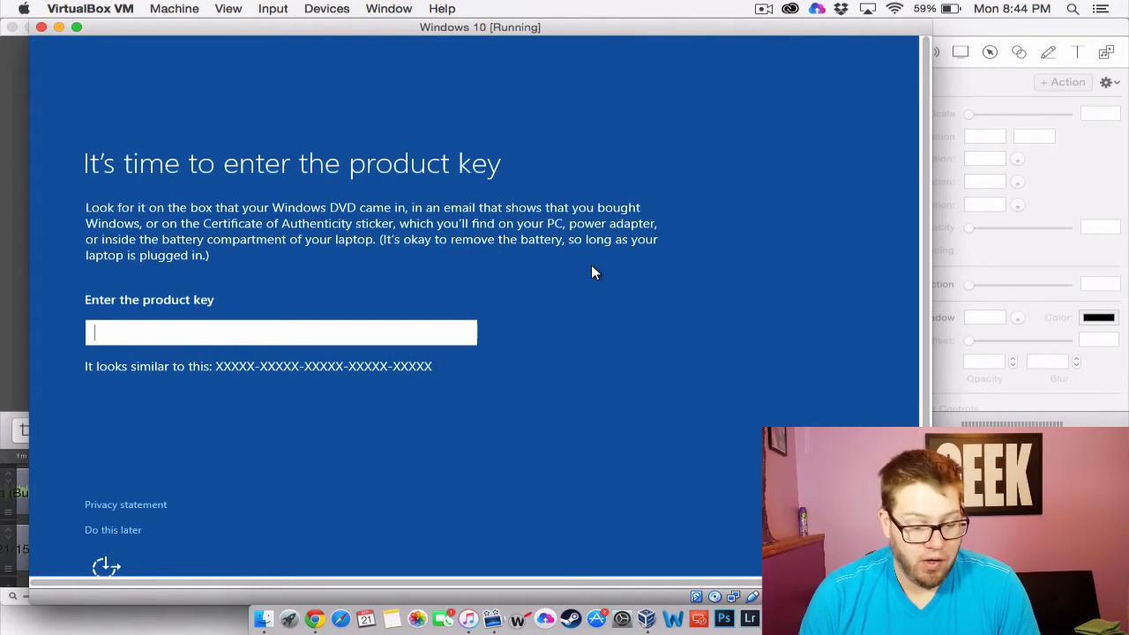
{"action": "mouse_move", "coordinate": [95, 542]}
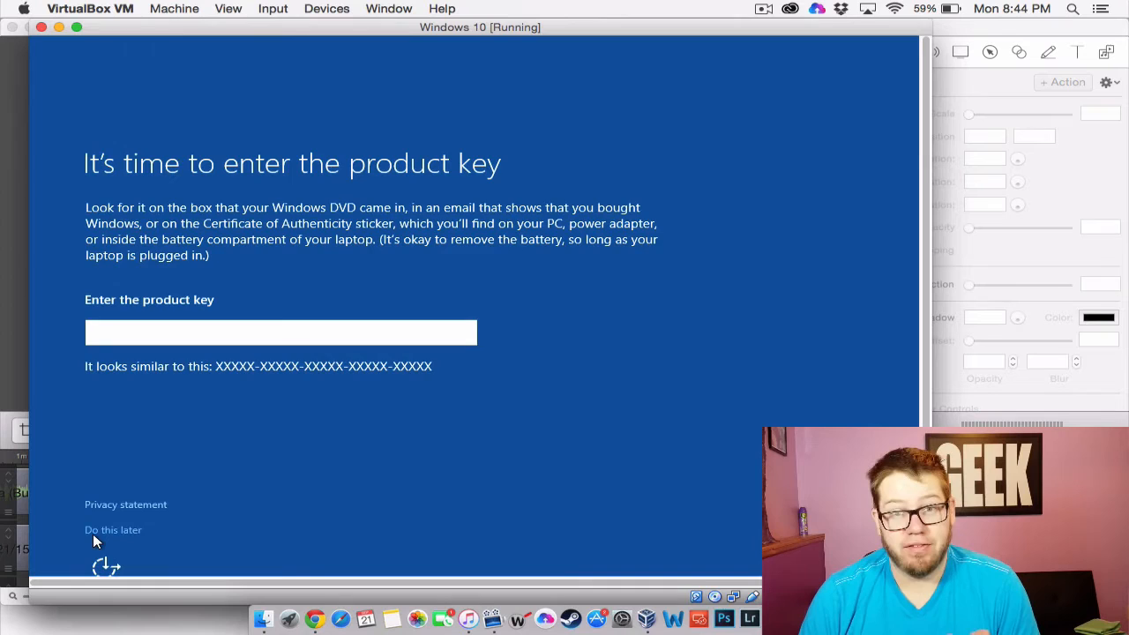
Step: Postpone the product key with 'Do this later' and accept the express settings
{"action": "left_click", "coordinate": [113, 530]}
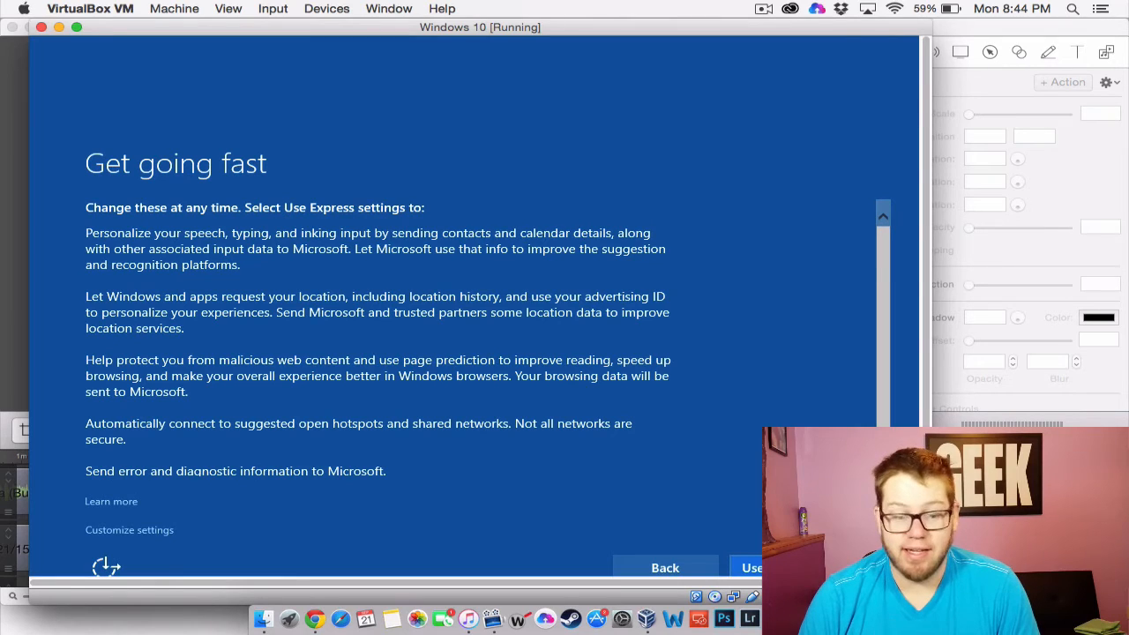
{"action": "left_click", "coordinate": [751, 568]}
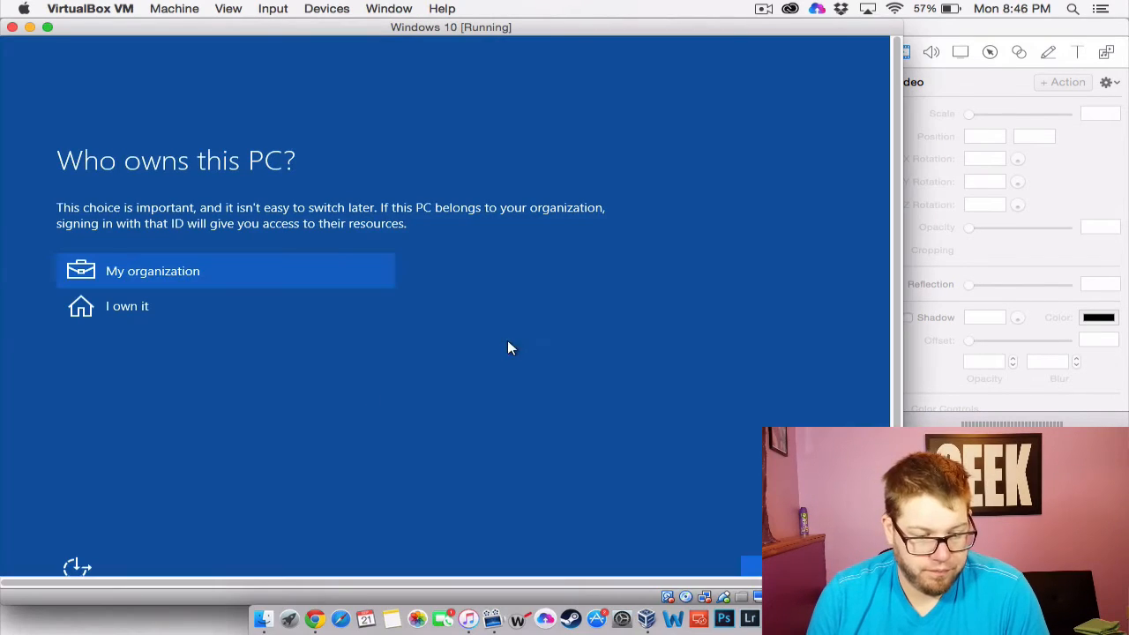
{"action": "mouse_move", "coordinate": [268, 317]}
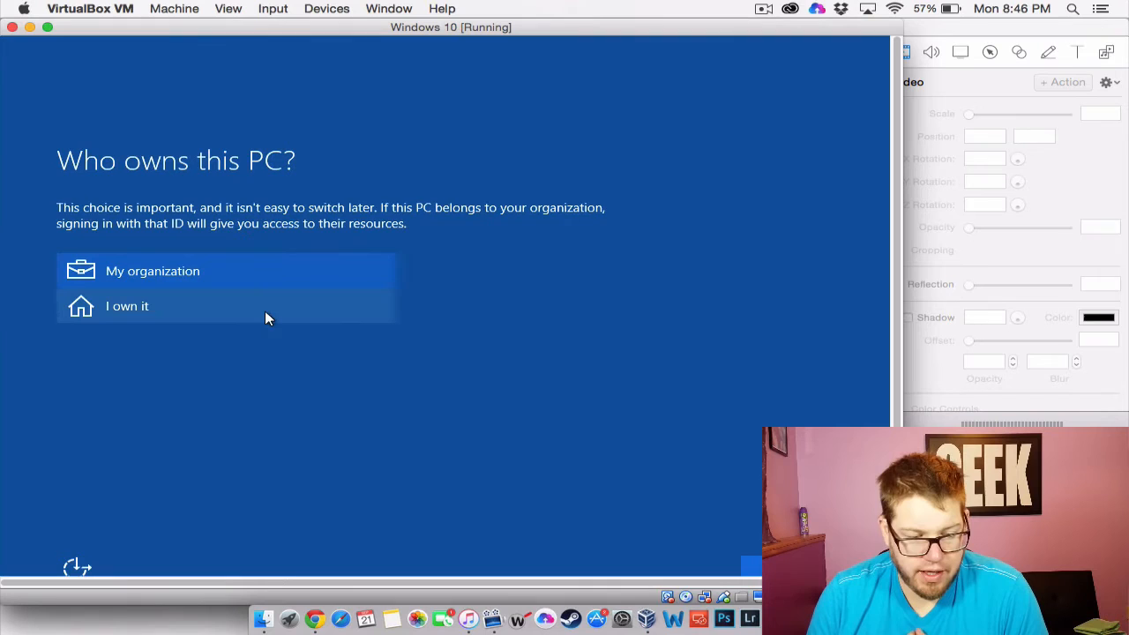
{"action": "mouse_move", "coordinate": [254, 317]}
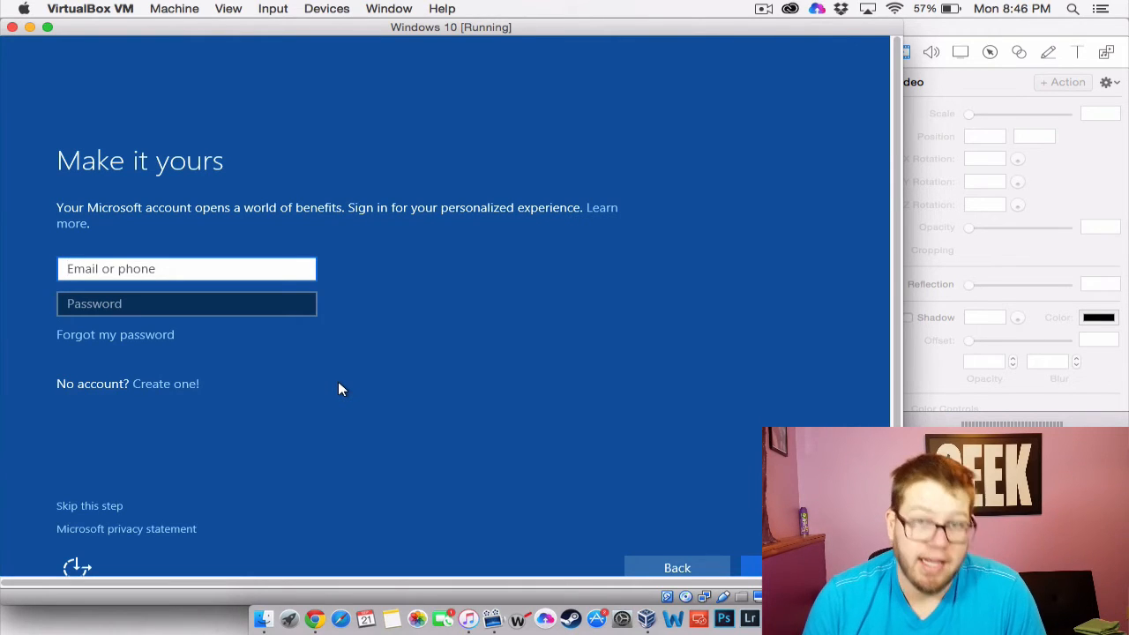
Step: Skip signing in with a Microsoft account on the Make it yours screen
{"action": "left_click", "coordinate": [187, 268]}
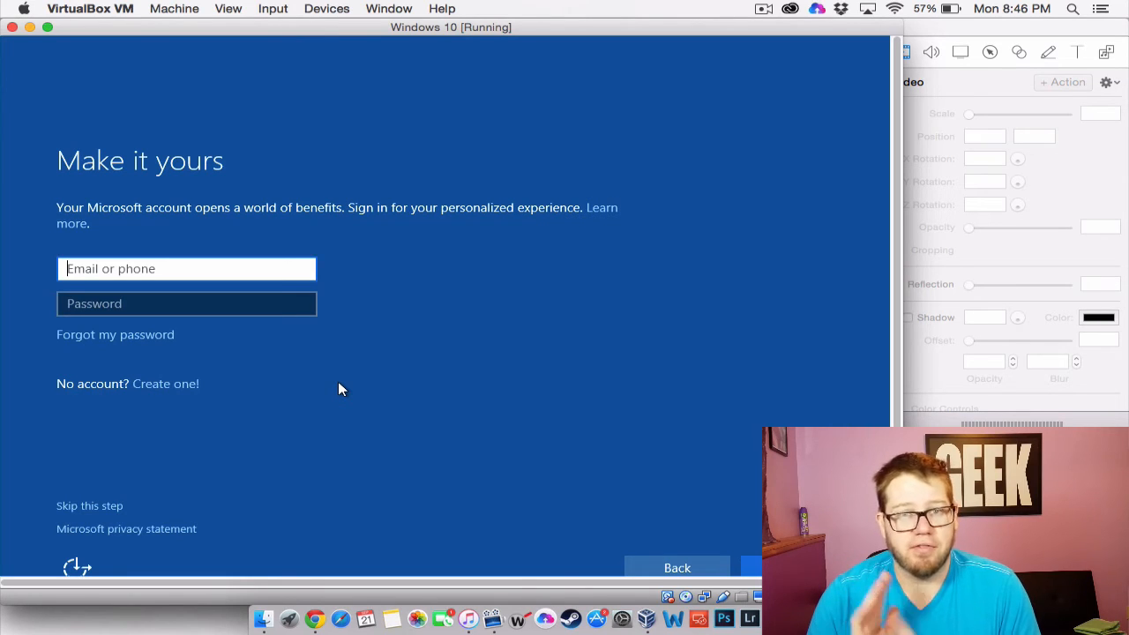
{"action": "mouse_move", "coordinate": [92, 512]}
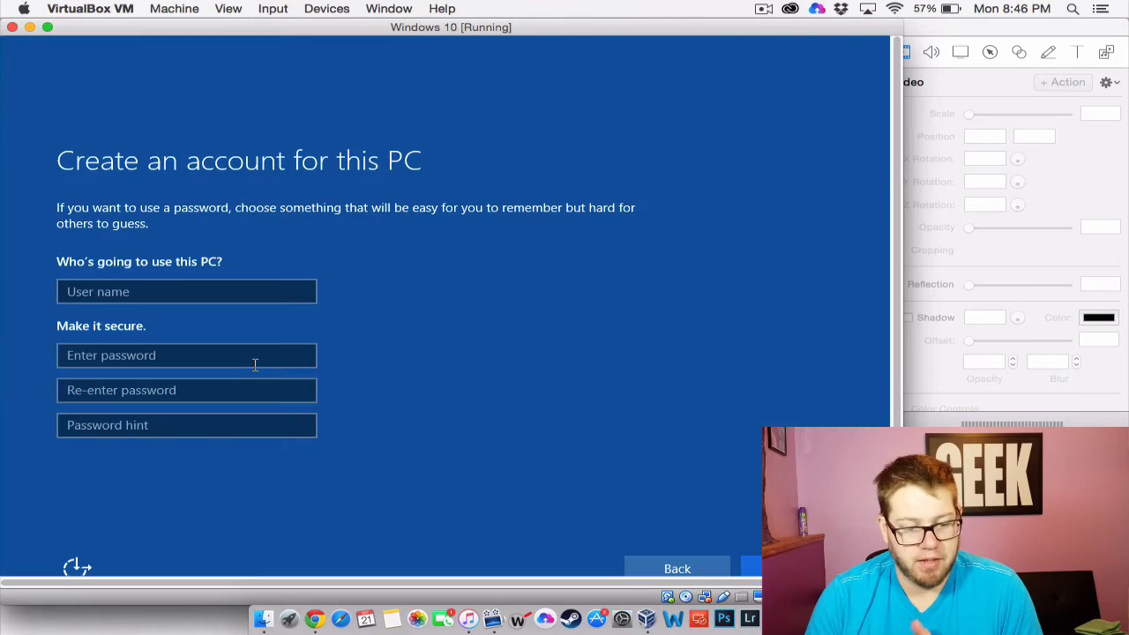
Step: Enter Win10 as the local account's user name
{"action": "left_click", "coordinate": [187, 291]}
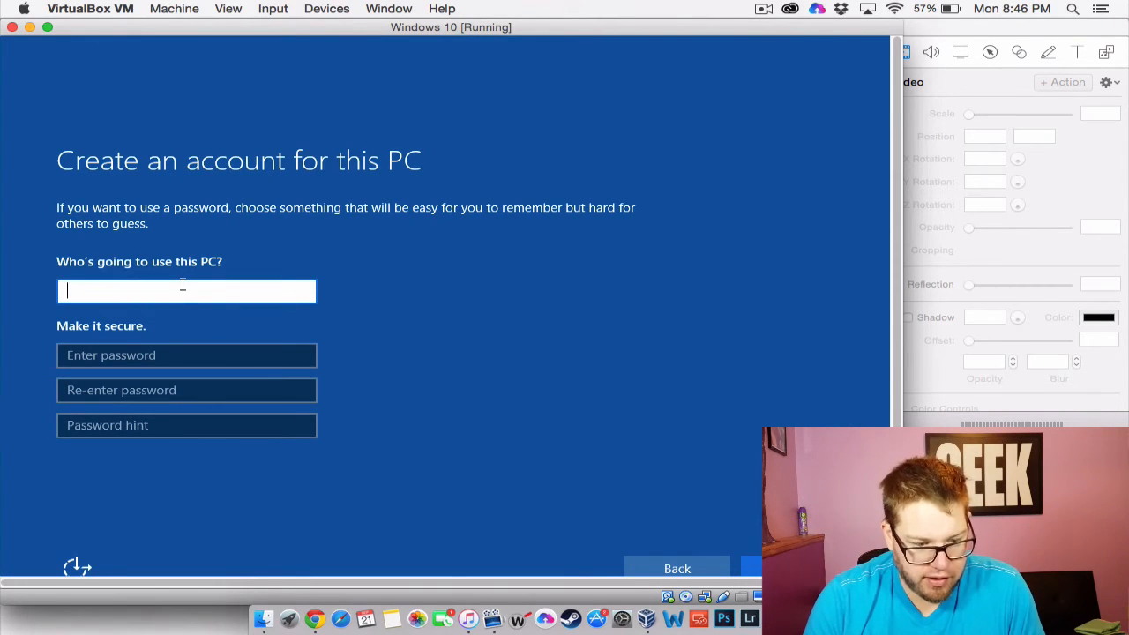
{"action": "type", "text": "Win10"}
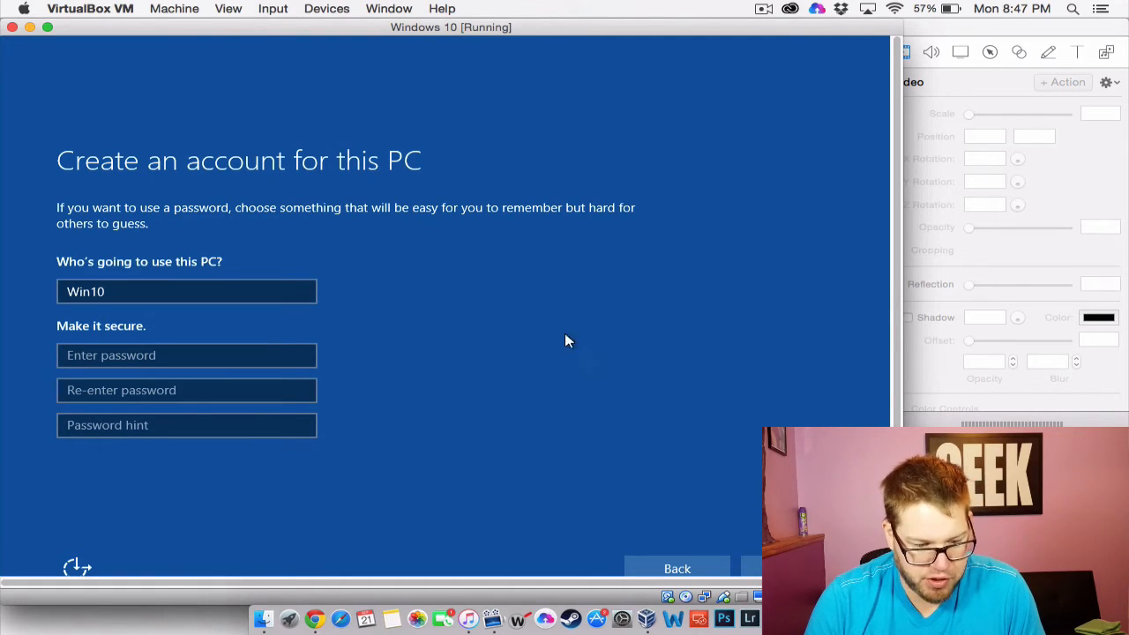
{"action": "mouse_move", "coordinate": [555, 321]}
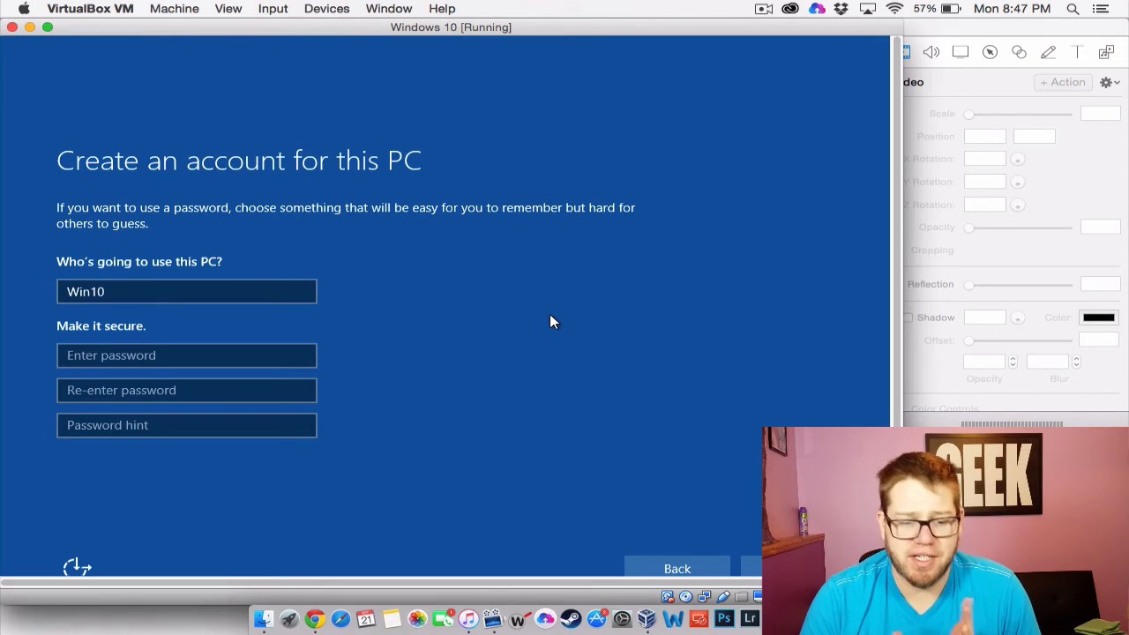
{"action": "mouse_move", "coordinate": [579, 331]}
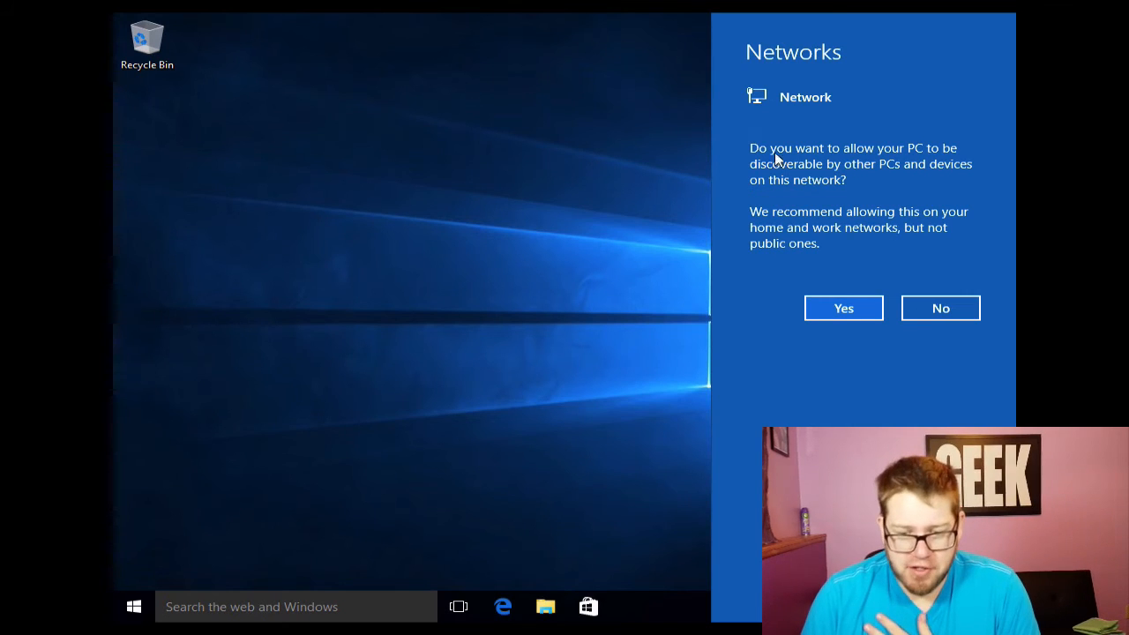
{"action": "mouse_move", "coordinate": [927, 286]}
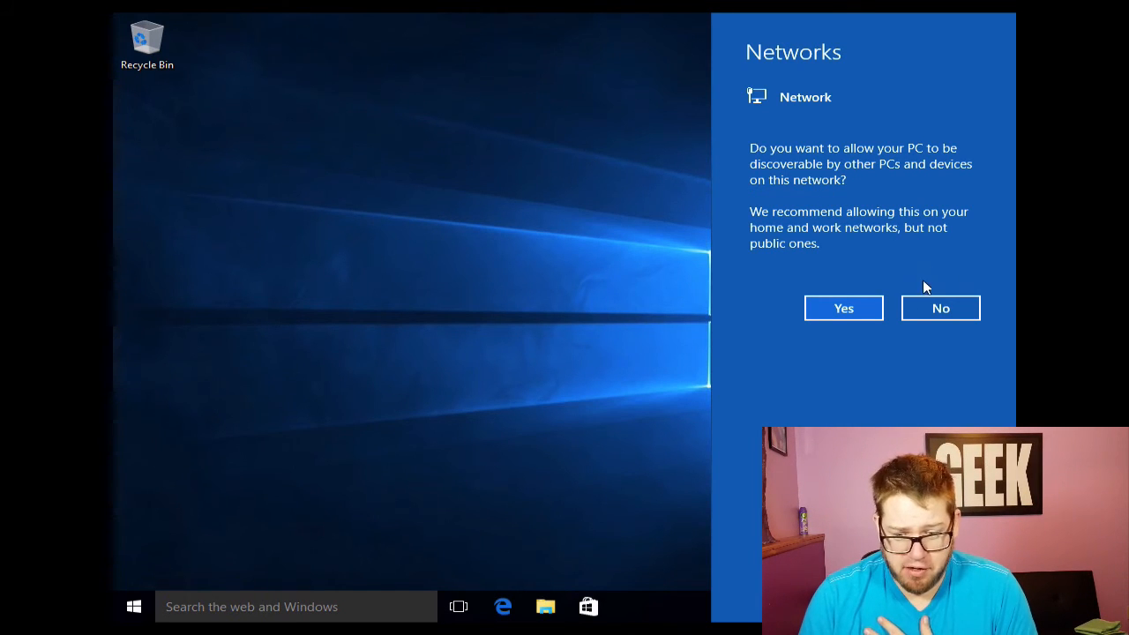
{"action": "mouse_move", "coordinate": [762, 266]}
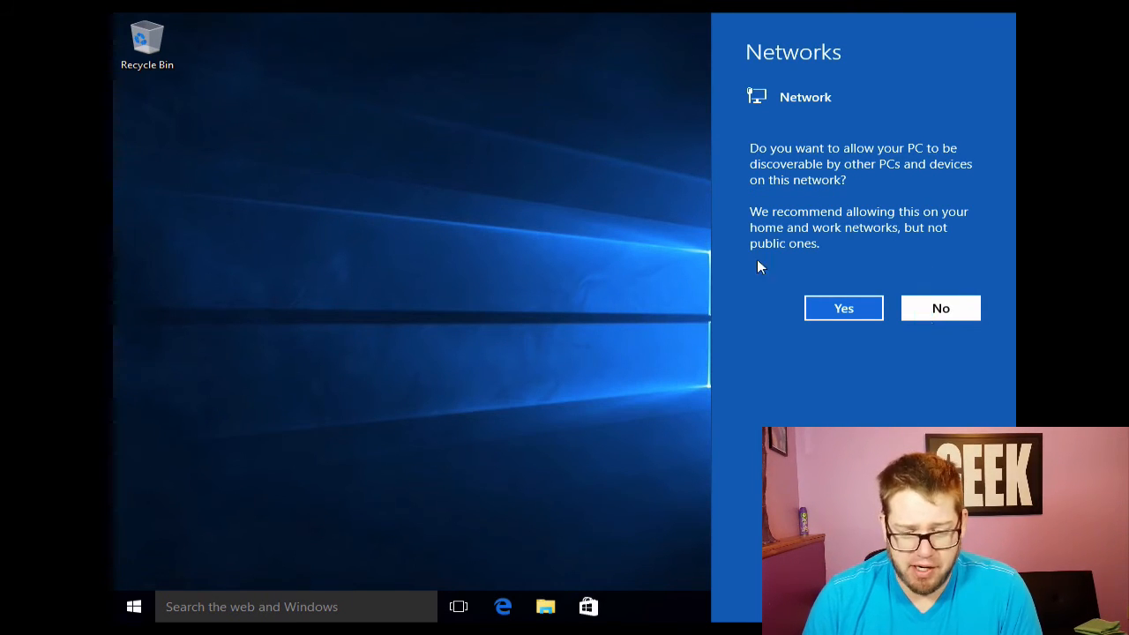
Step: Answer the network discoverability prompt so the Windows 10 desktop is clear
{"action": "left_click", "coordinate": [844, 307]}
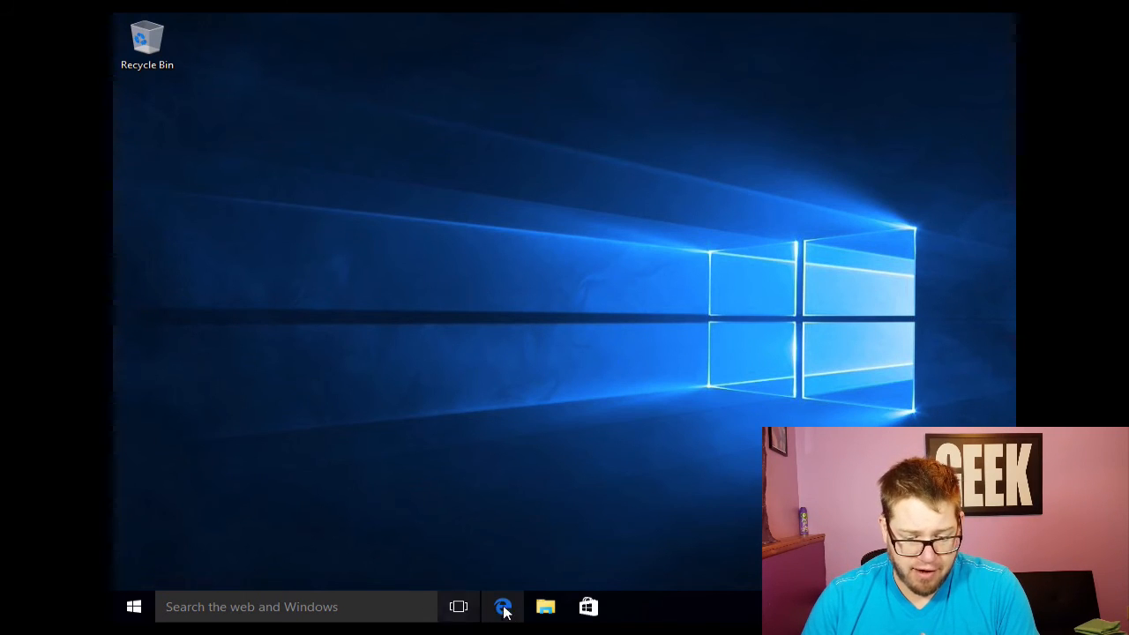
Step: Launch Microsoft Edge from the taskbar and search 'pcs' from its address bar
{"action": "left_click", "coordinate": [502, 607]}
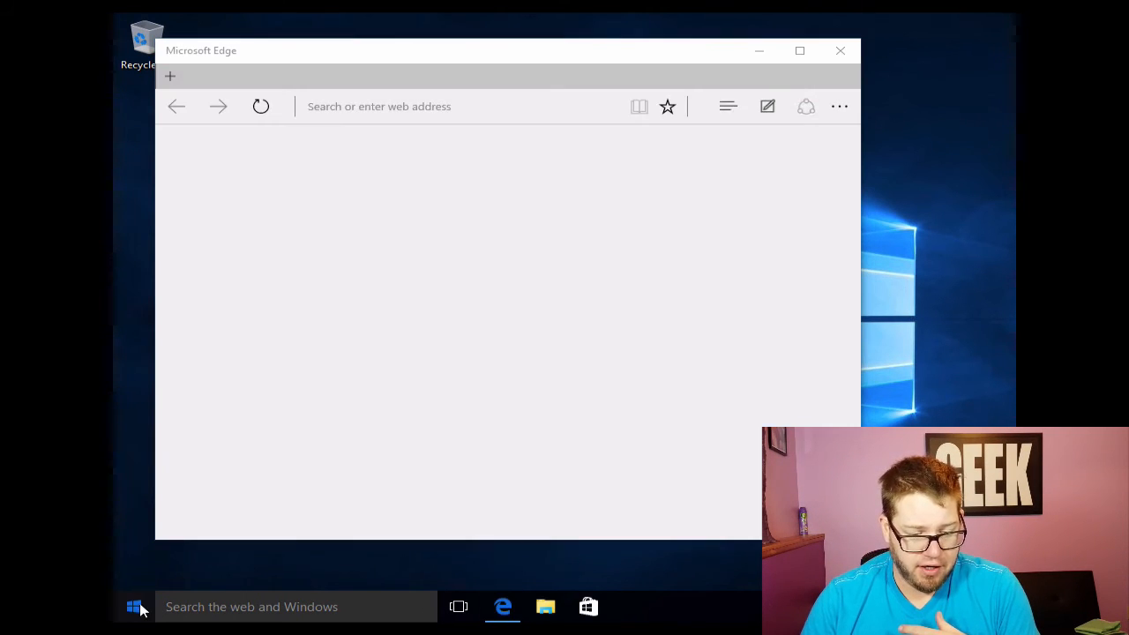
{"action": "left_click", "coordinate": [134, 607]}
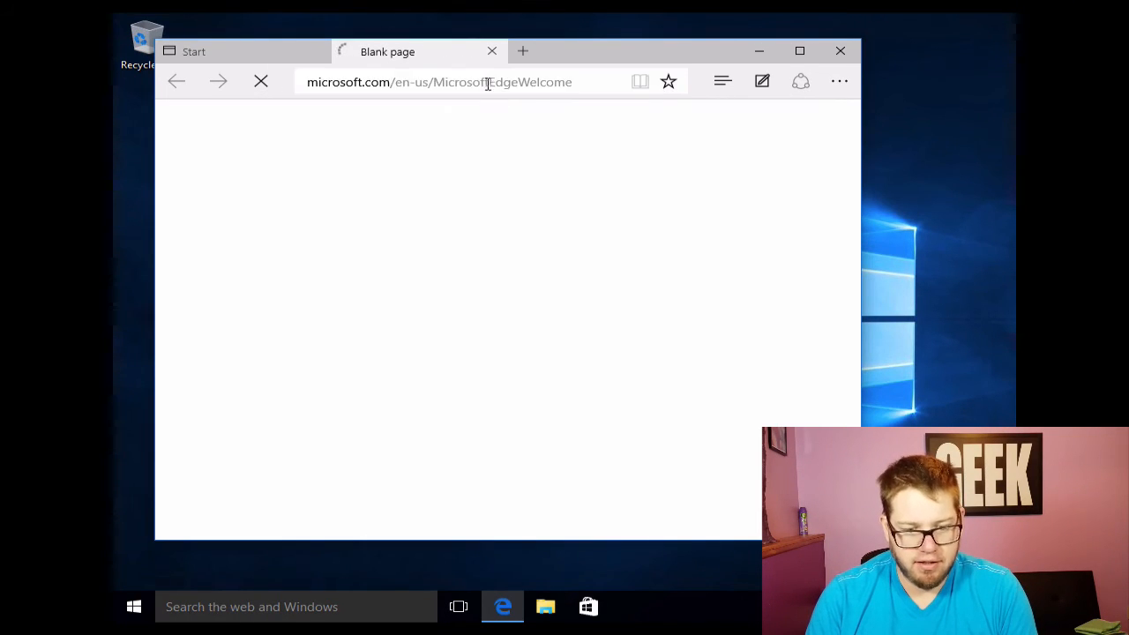
{"action": "type", "text": "pcs"}
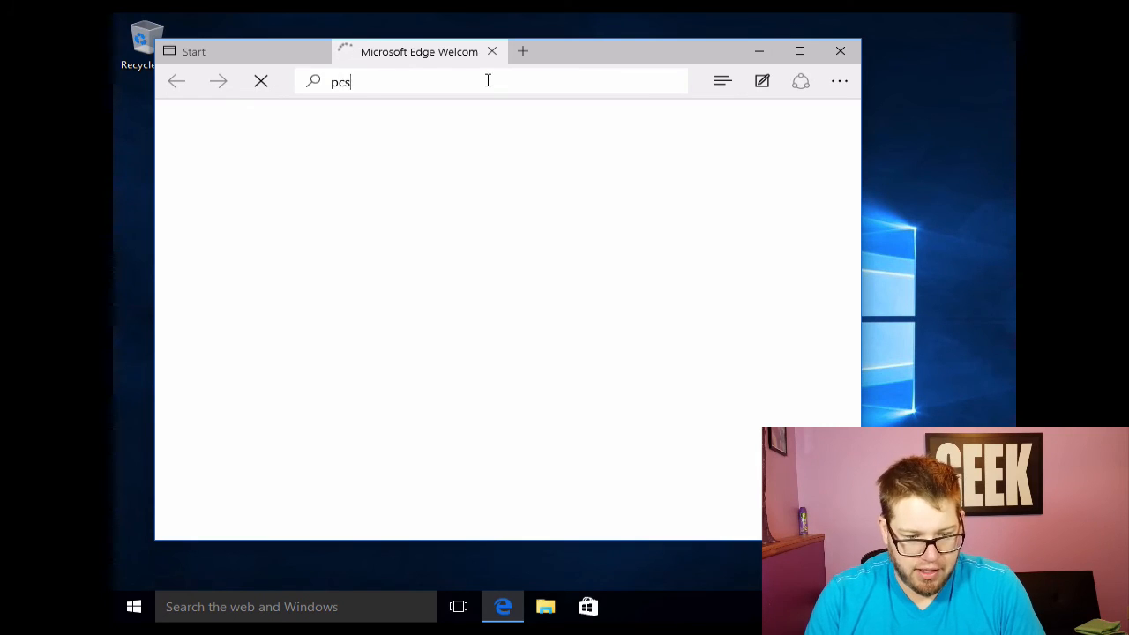